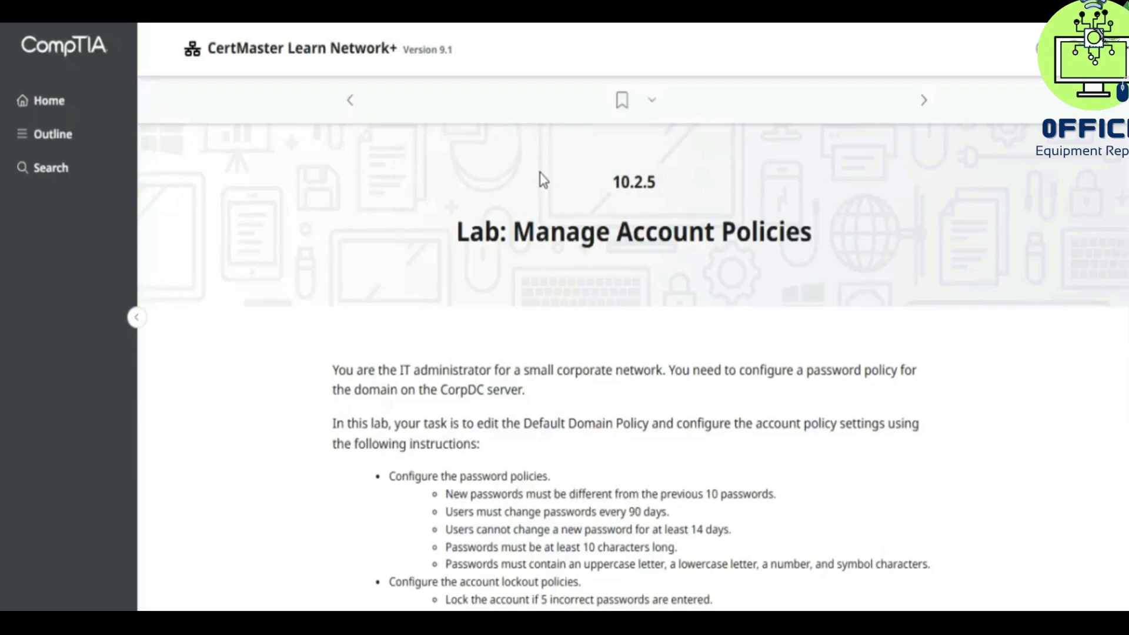
mouse_move(576, 193)
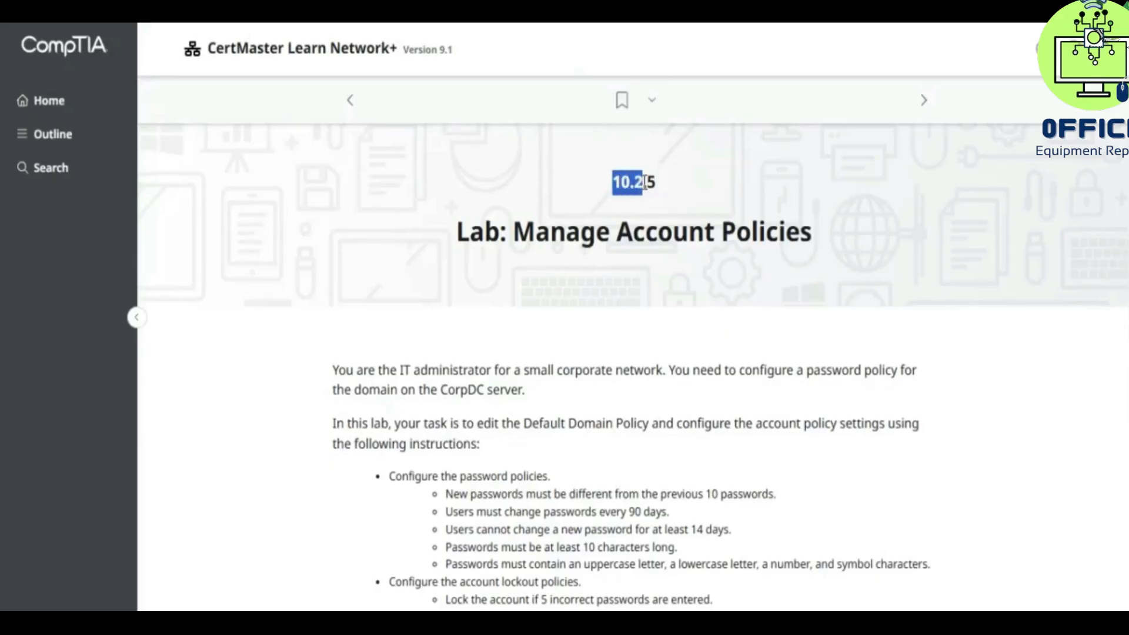
Step: Scroll the Manage Account Policies instructions and start the lab
scroll(down, 3)
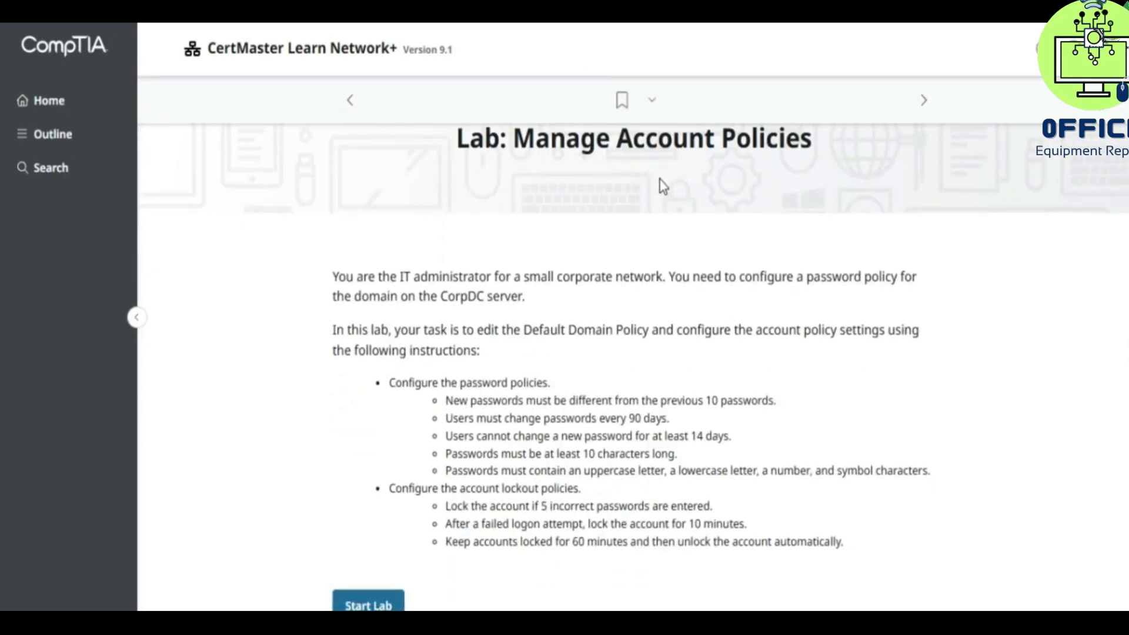
click(368, 605)
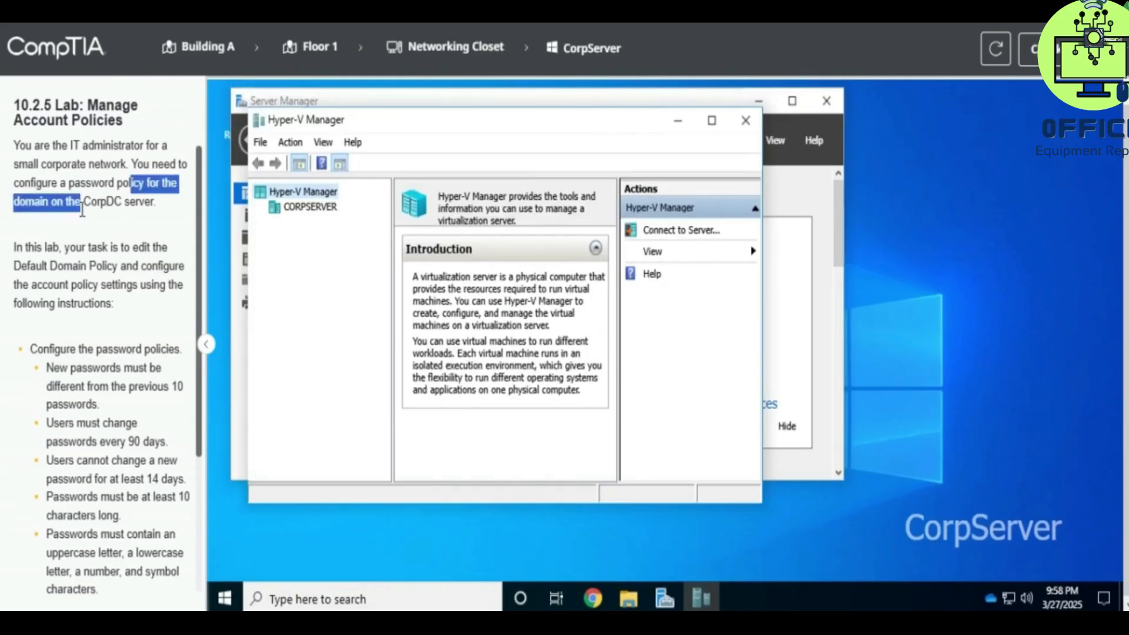
Step: Connect to CorpDC from CORPSERVER in Hyper-V Manager and maximize Server Manager
key(ctrl+c)
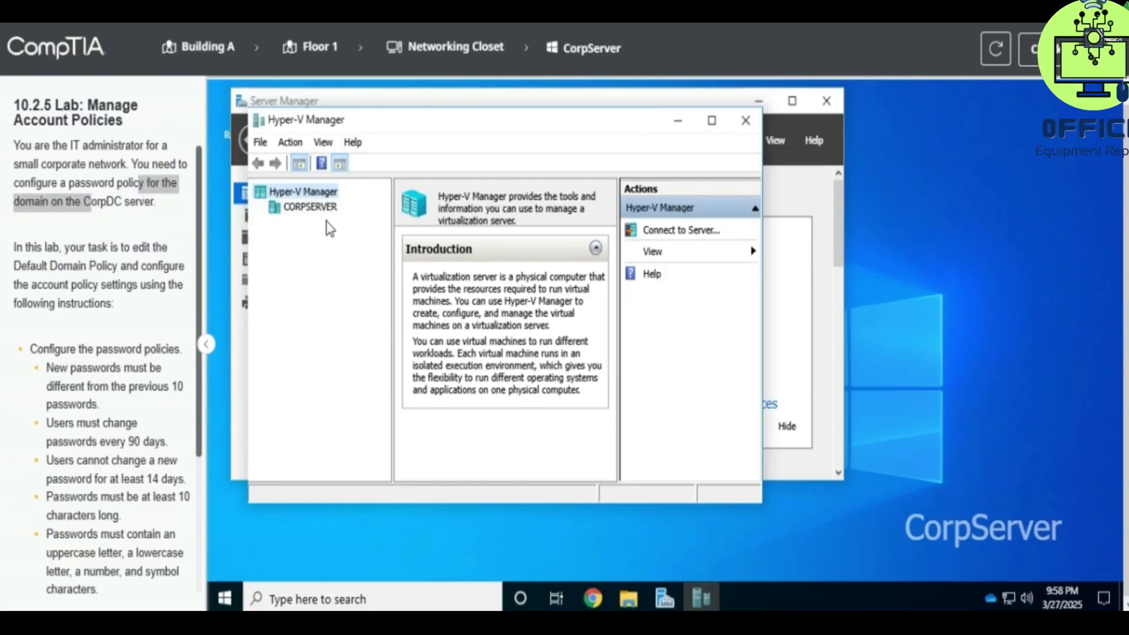
click(310, 207)
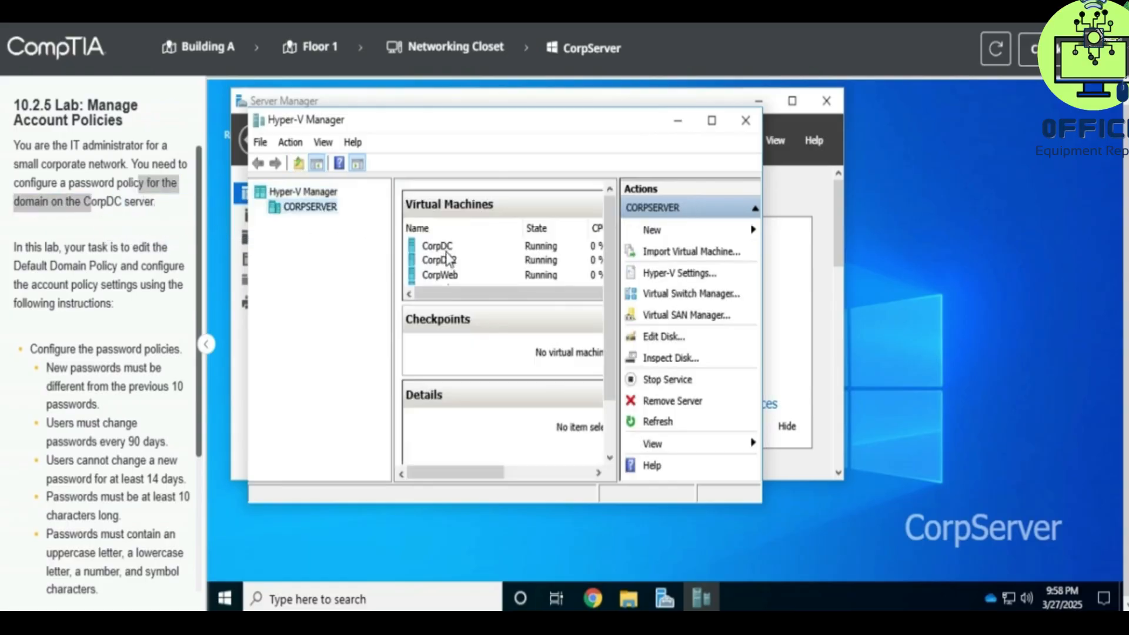
double_click(437, 244)
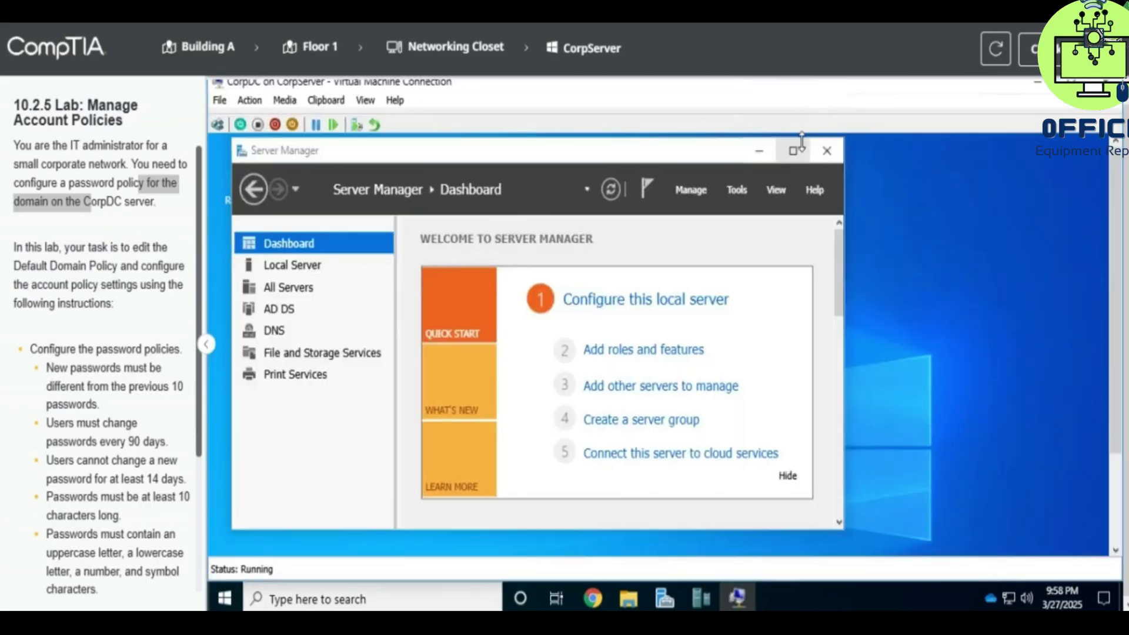
click(793, 150)
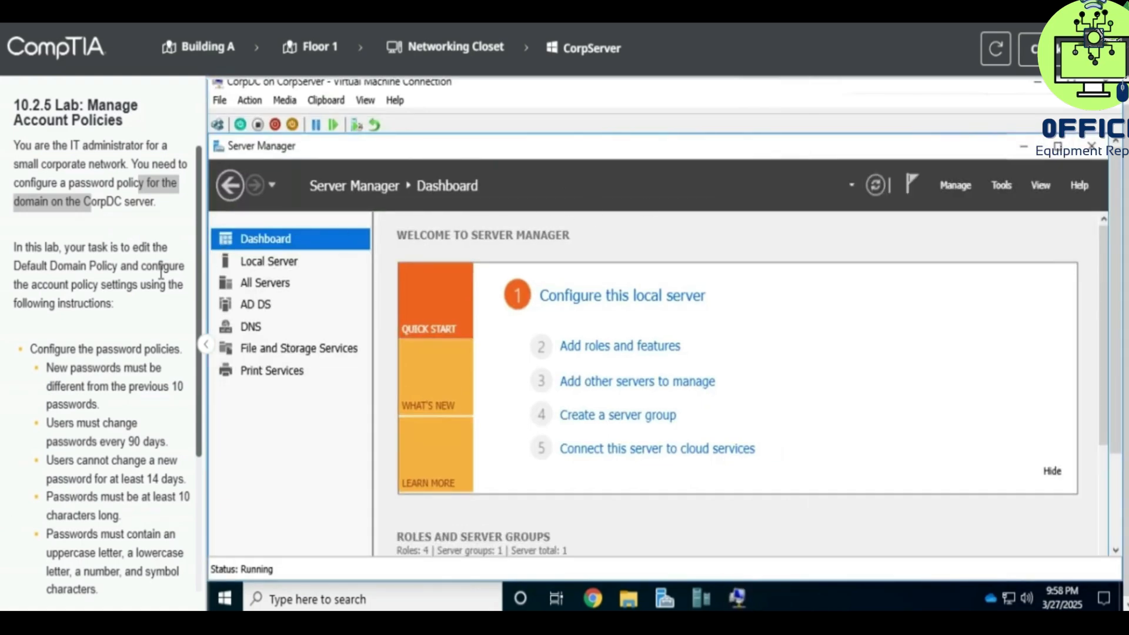
scroll(down, 3)
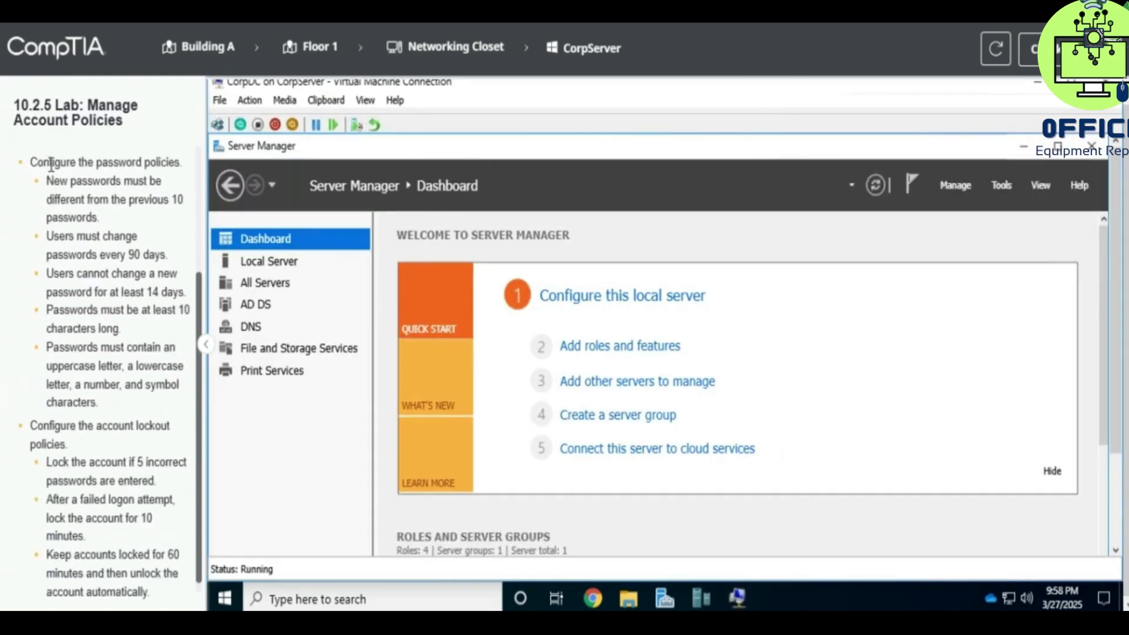
double_click(81, 182)
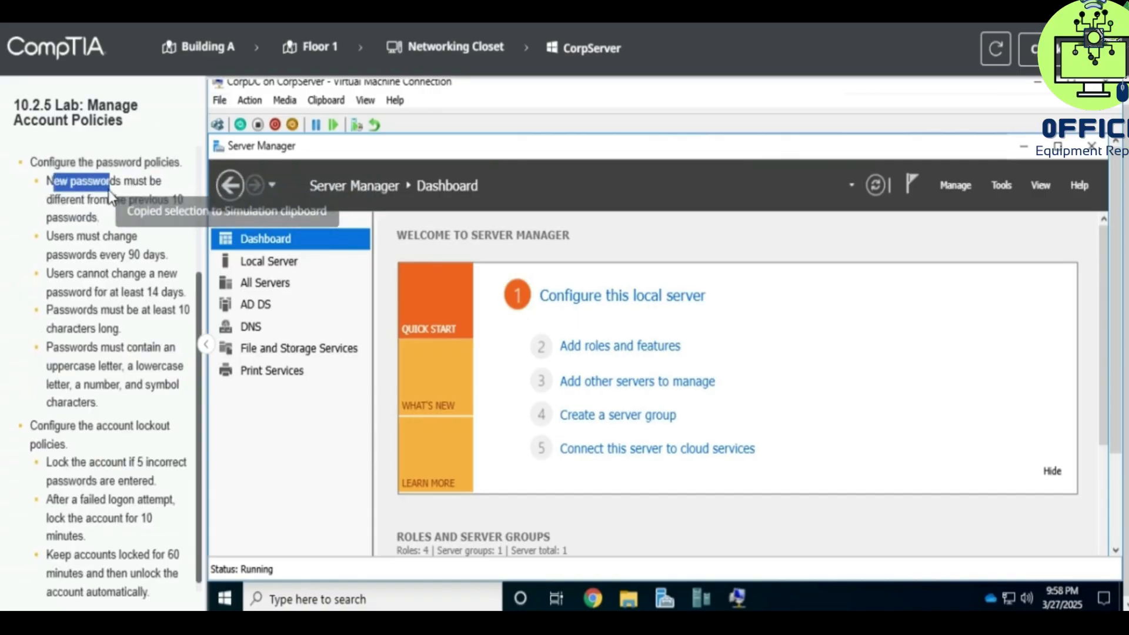
mouse_move(950, 269)
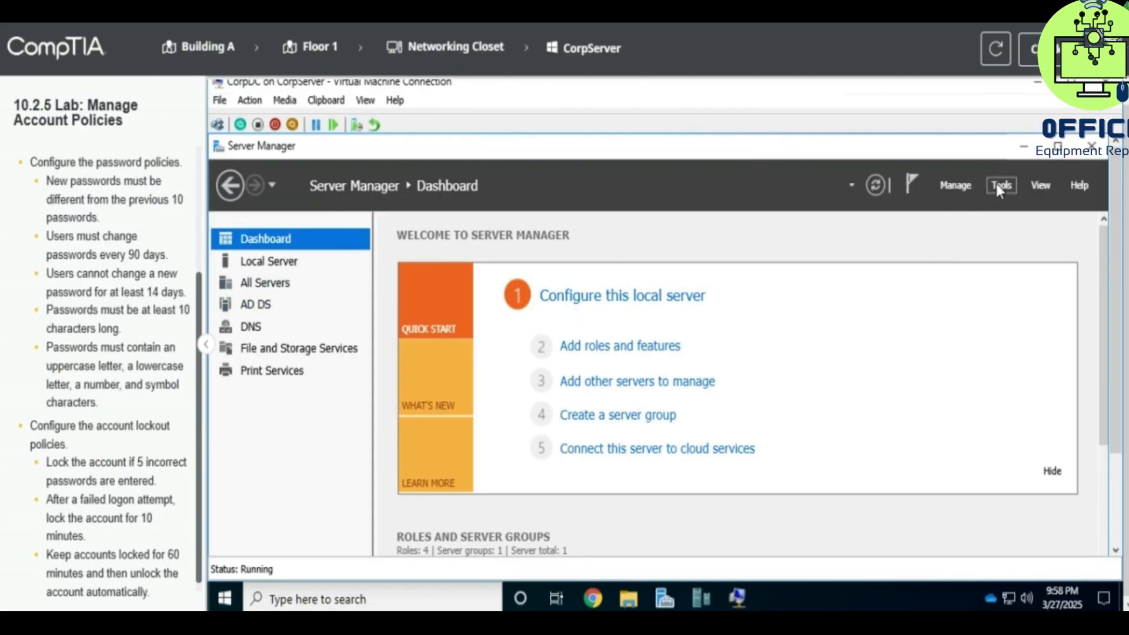
Step: Open Group Policy Management maximized and select CorpNet.local's Default Domain Policy
click(1000, 185)
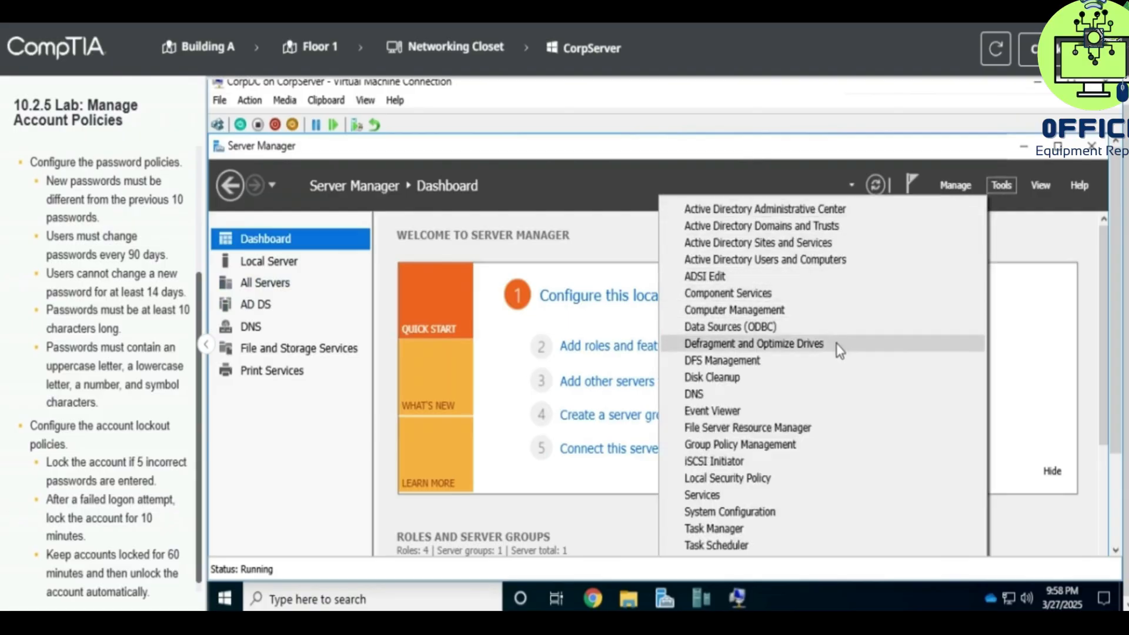
mouse_move(796, 394)
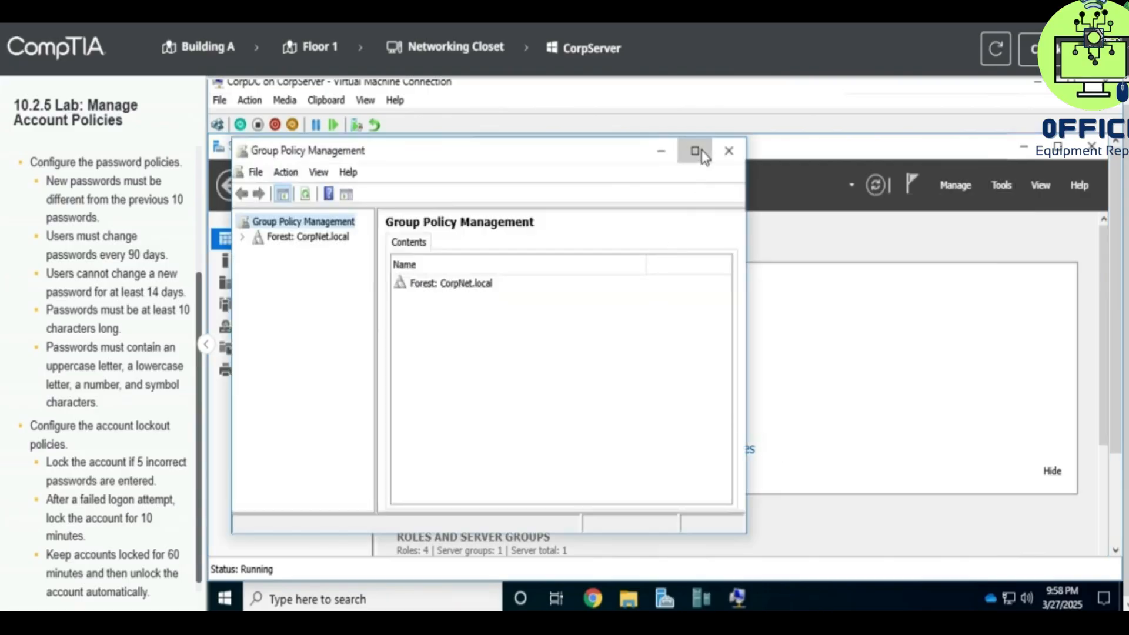
click(695, 150)
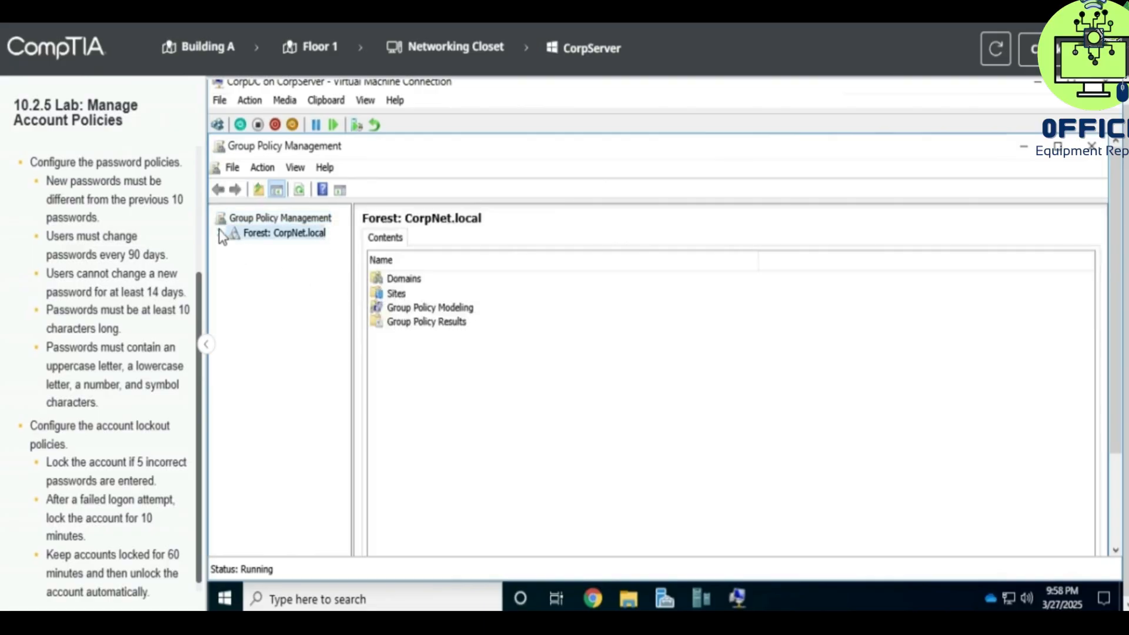
click(220, 233)
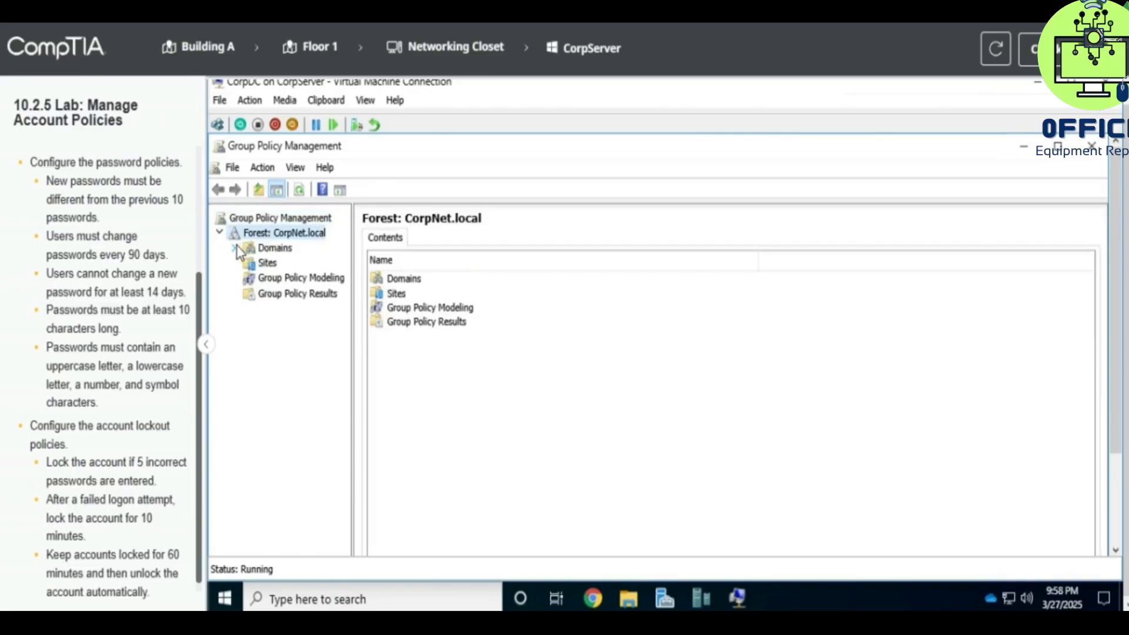
click(233, 247)
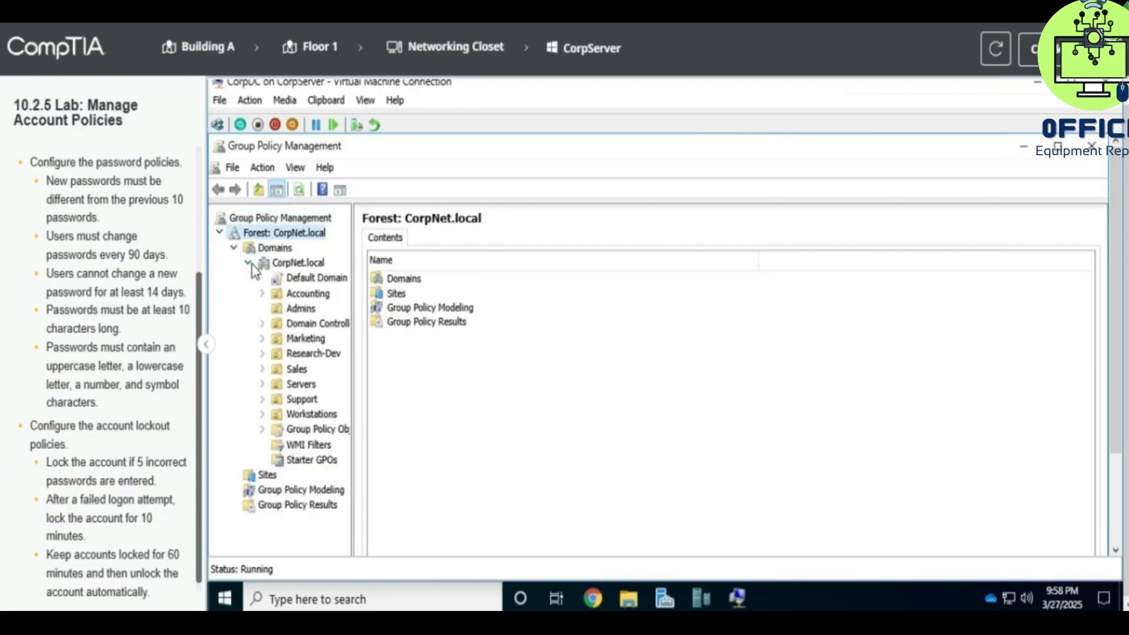
click(317, 324)
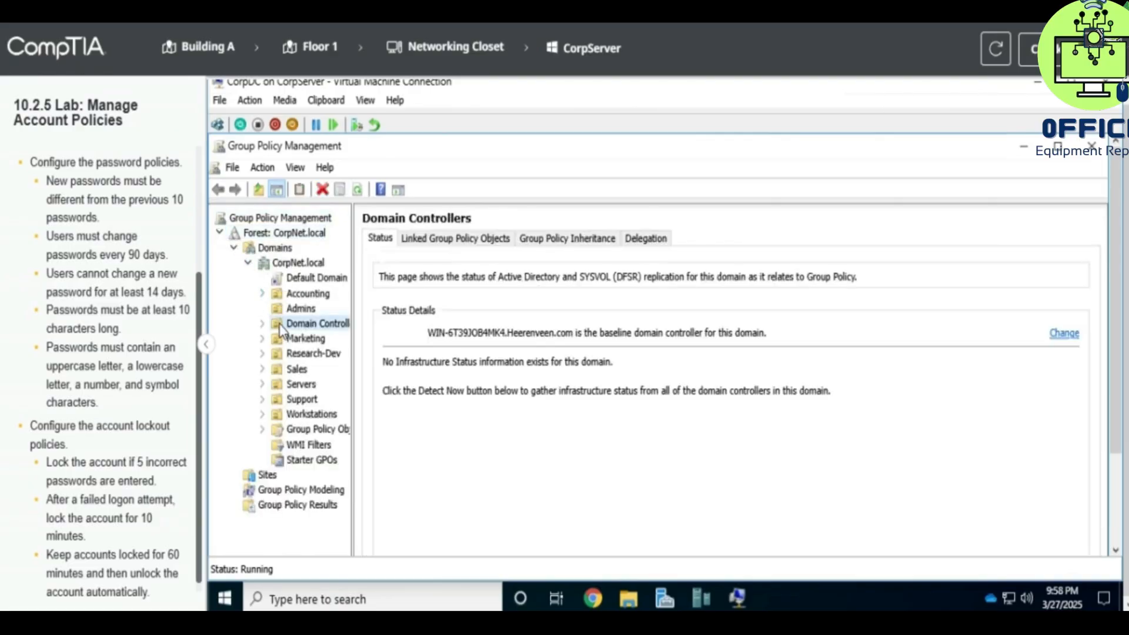
mouse_move(263, 329)
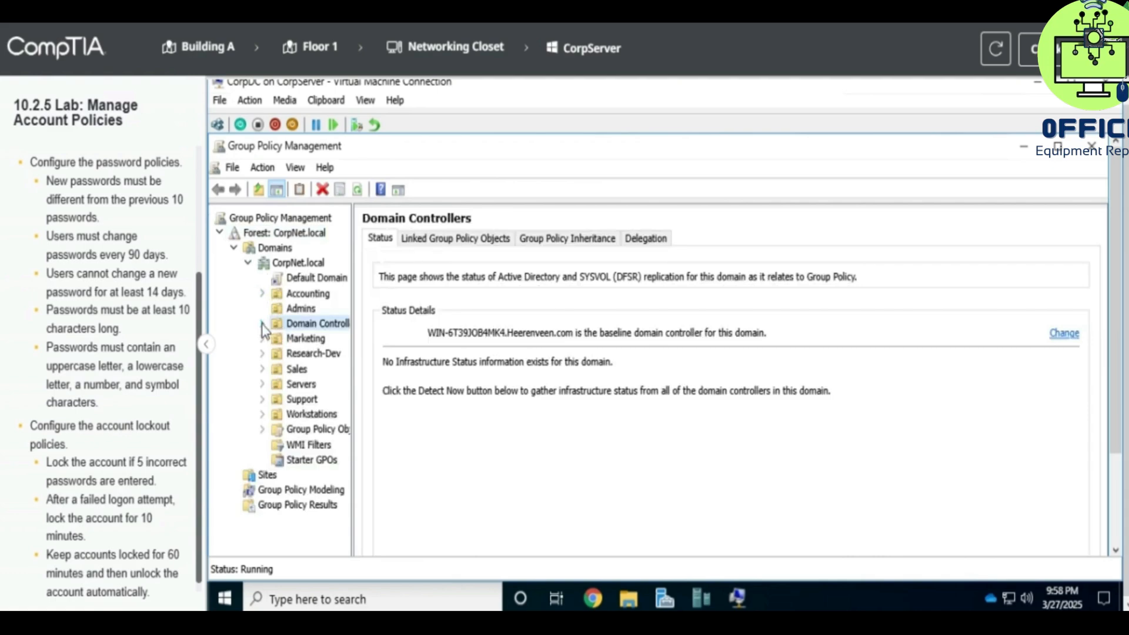
click(262, 323)
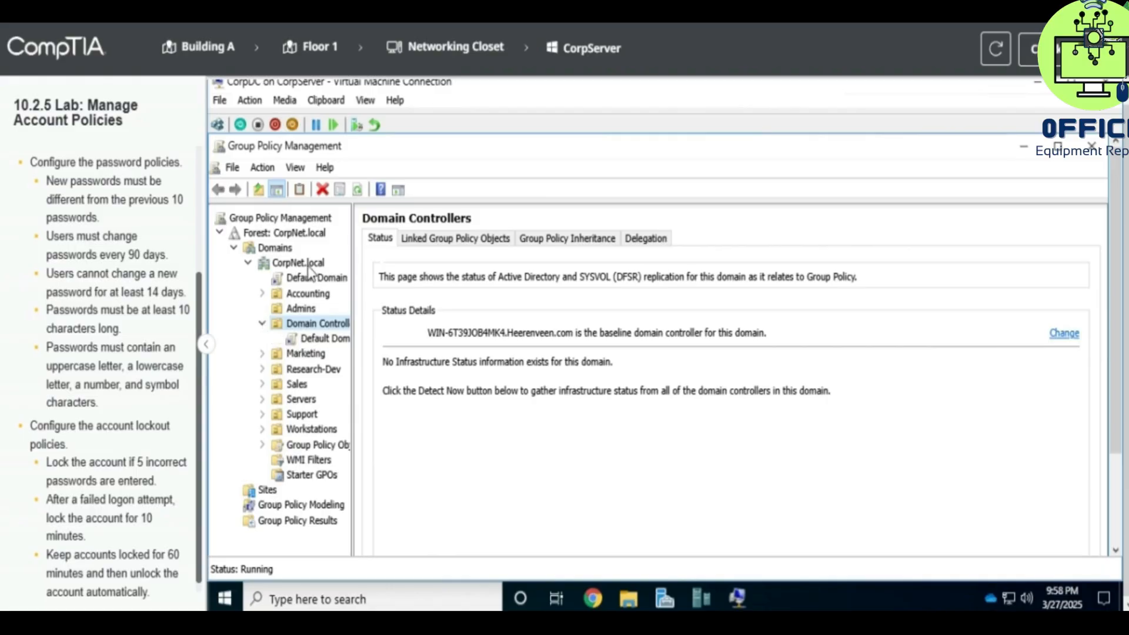
click(316, 277)
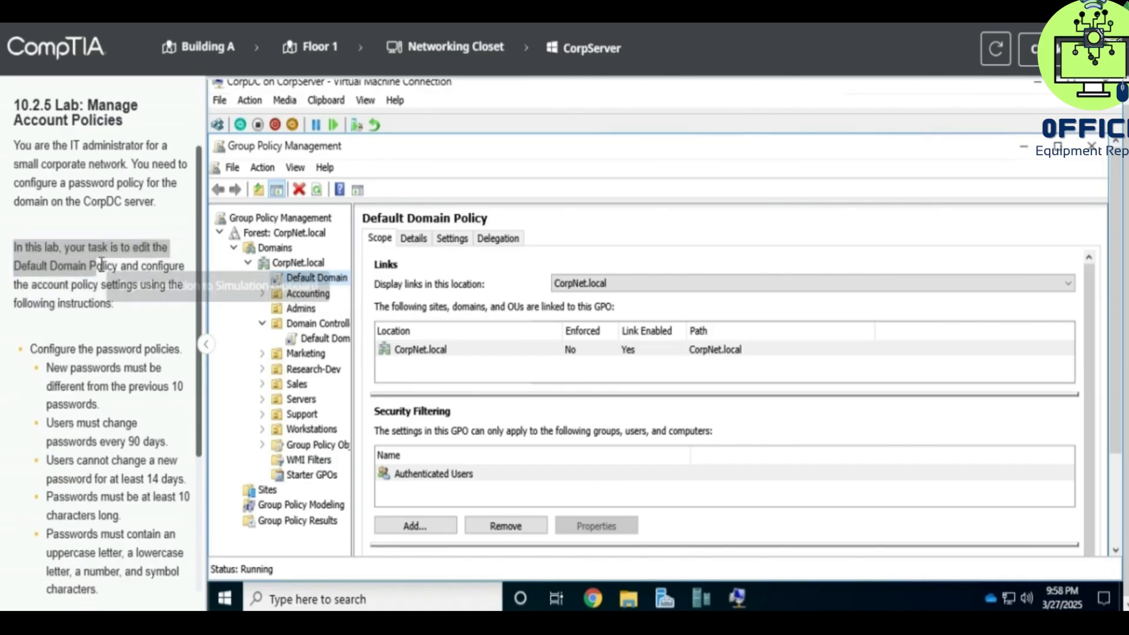
Step: Open the Default Domain Policy in Group Policy Management Editor
right_click(317, 276)
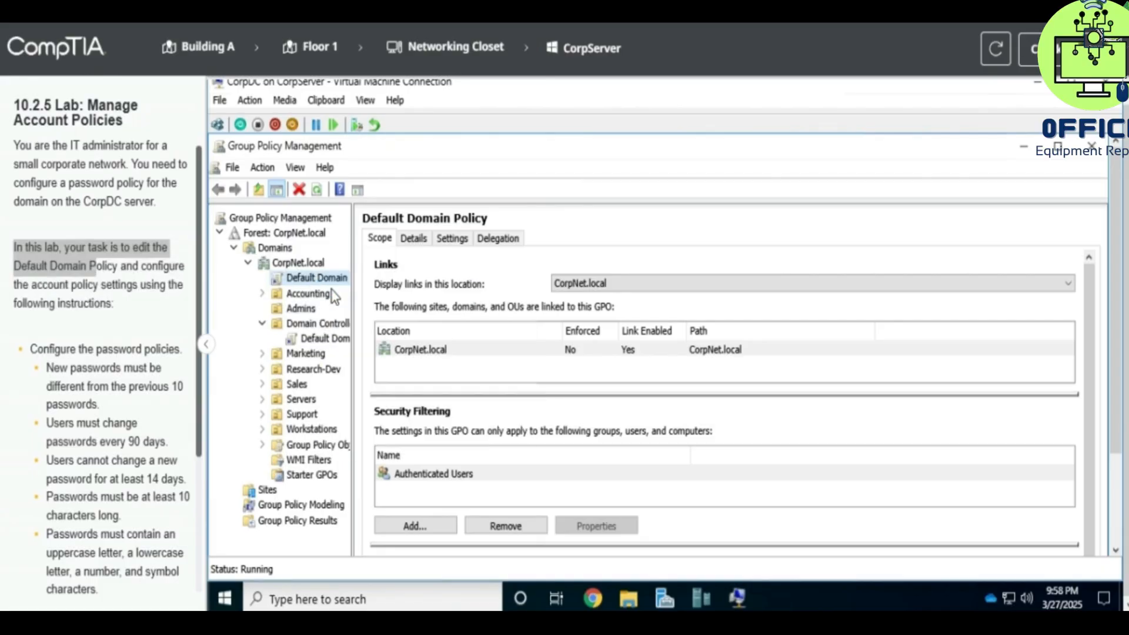
double_click(316, 277)
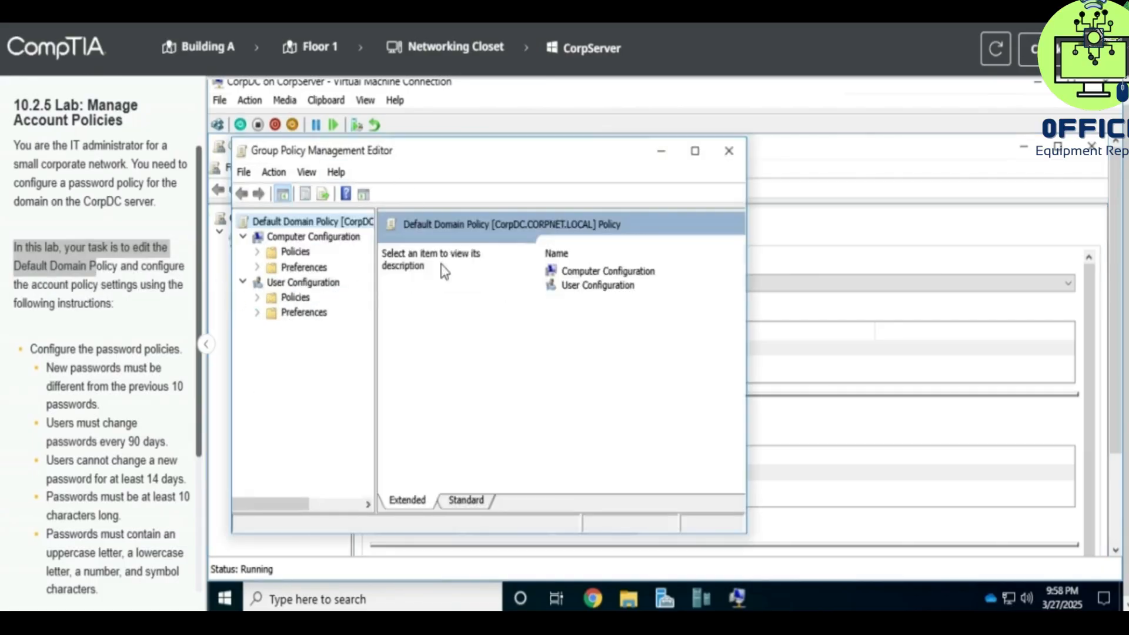
scroll(down, 3)
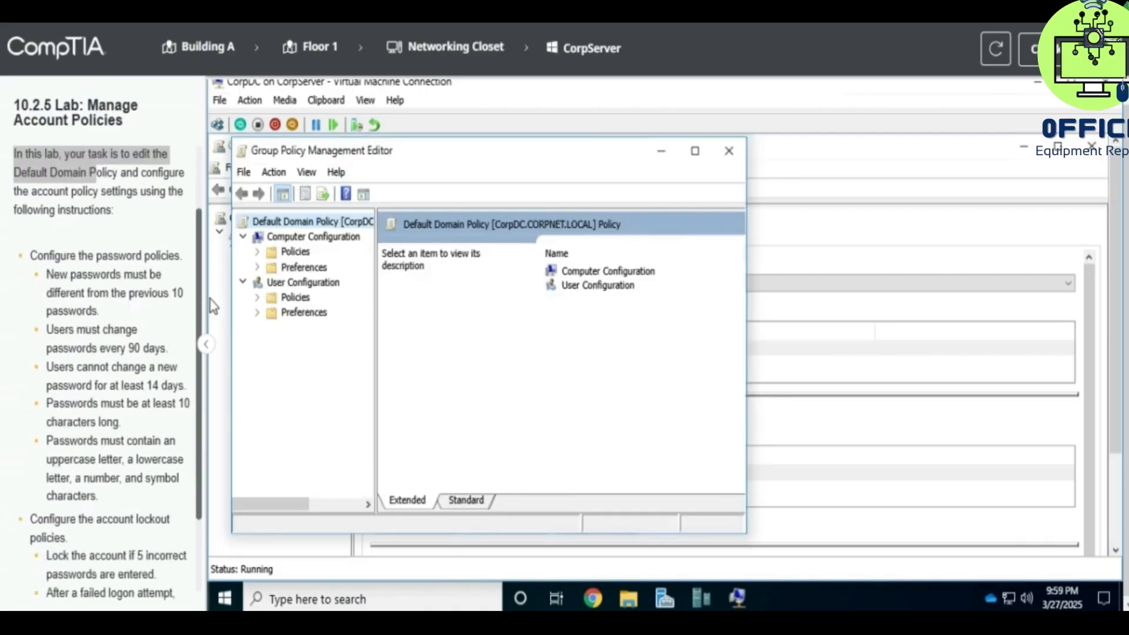
Step: Expand Computer Configuration through Security Settings and Account Policies to Password Policy
click(257, 251)
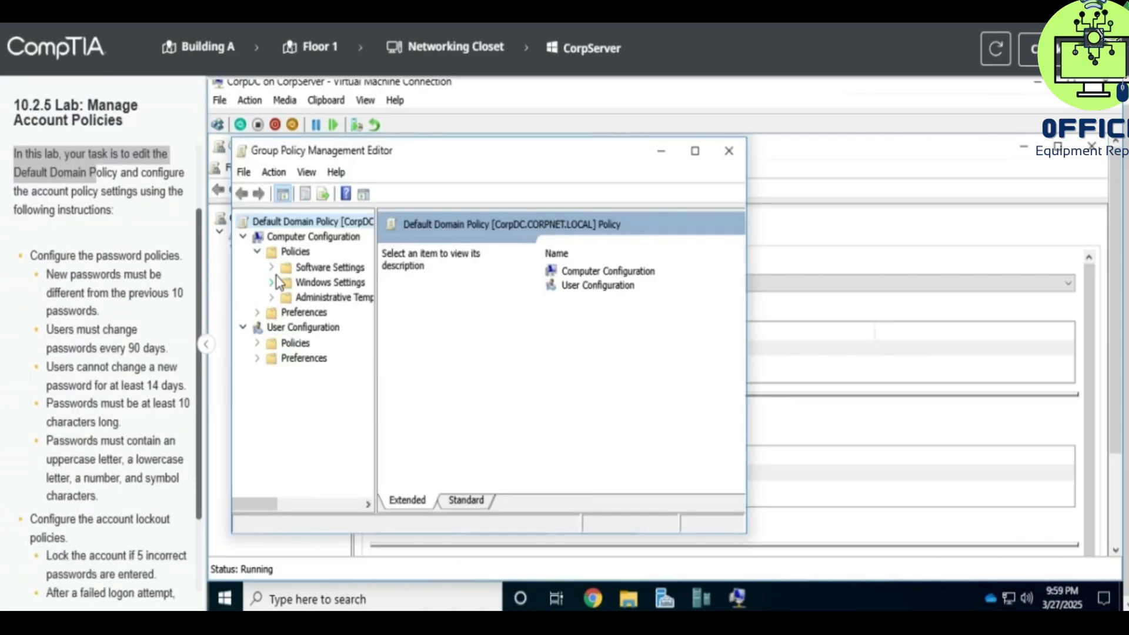
mouse_move(273, 277)
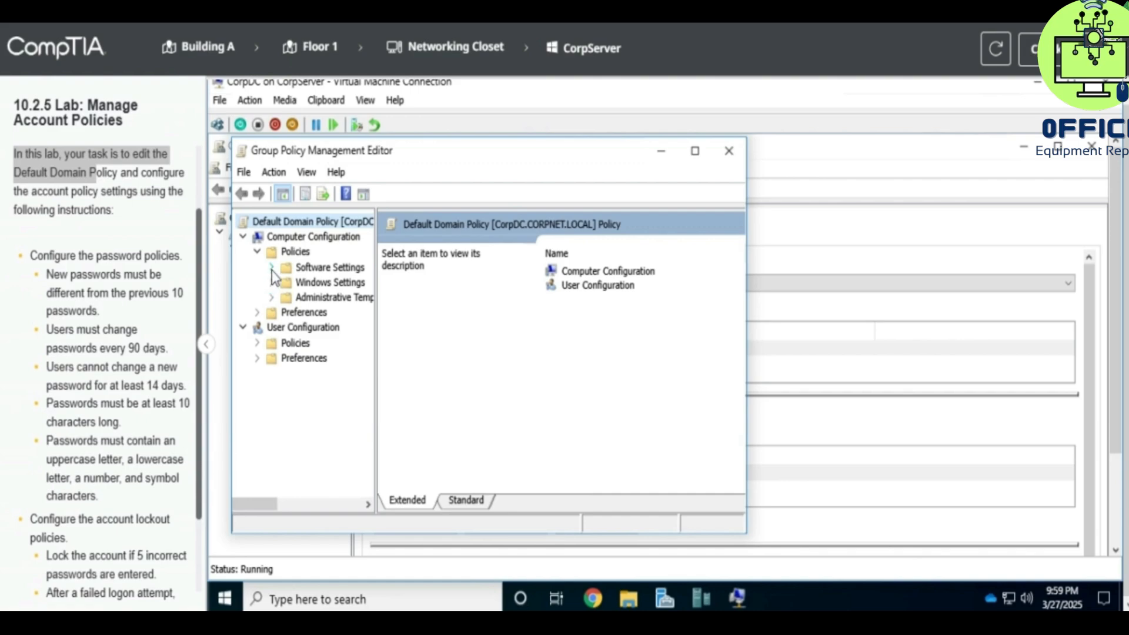
click(270, 266)
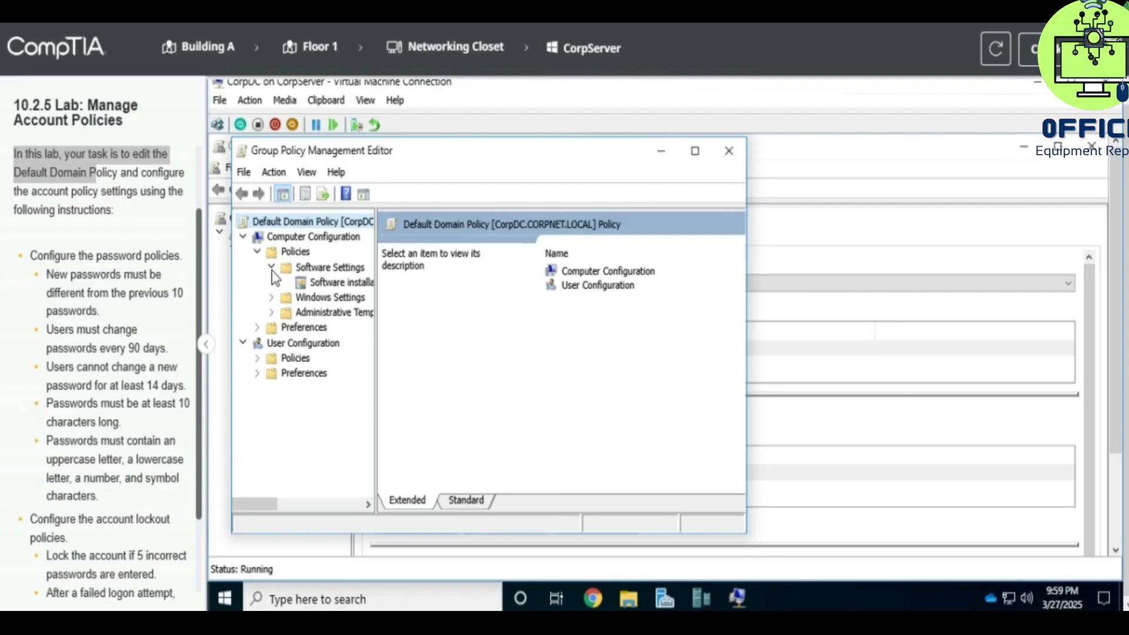
click(271, 267)
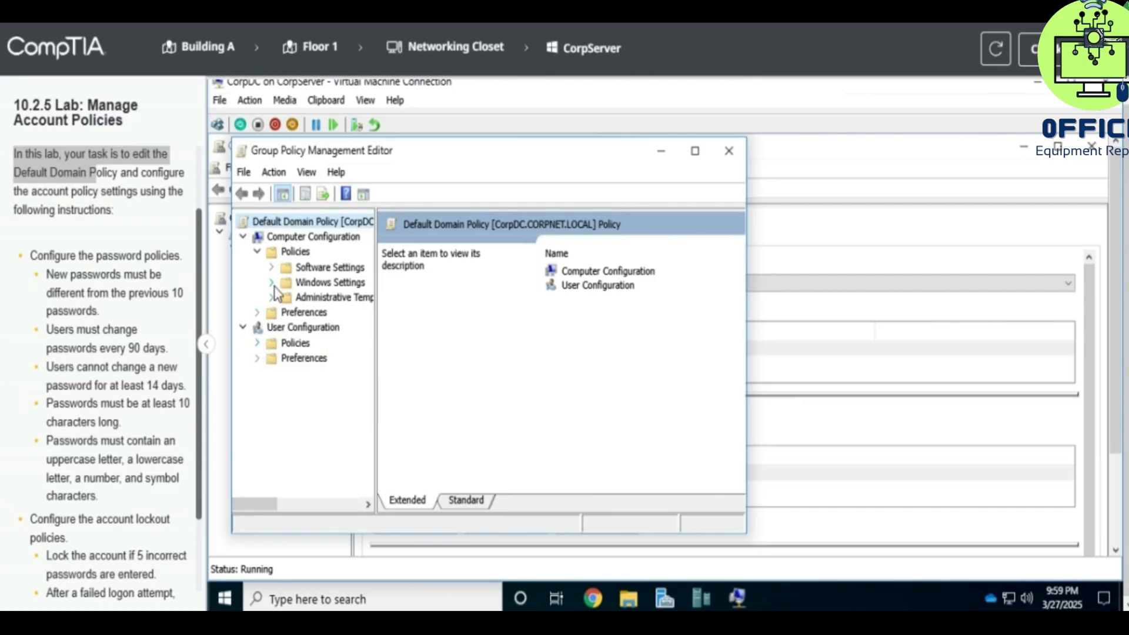
click(271, 282)
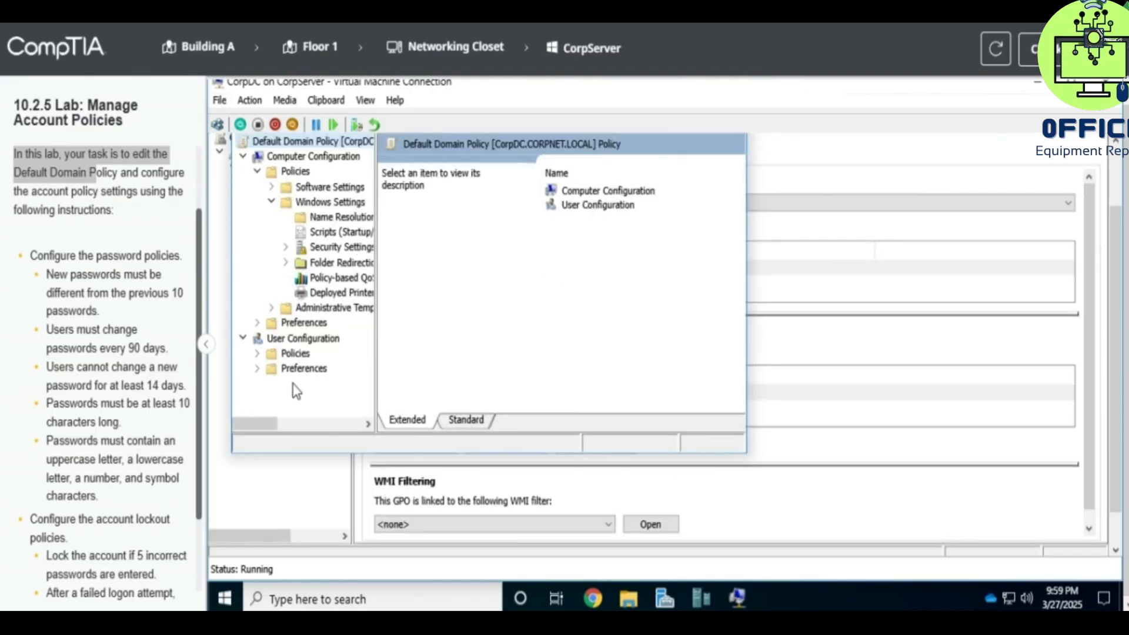
drag(256, 423, 270, 423)
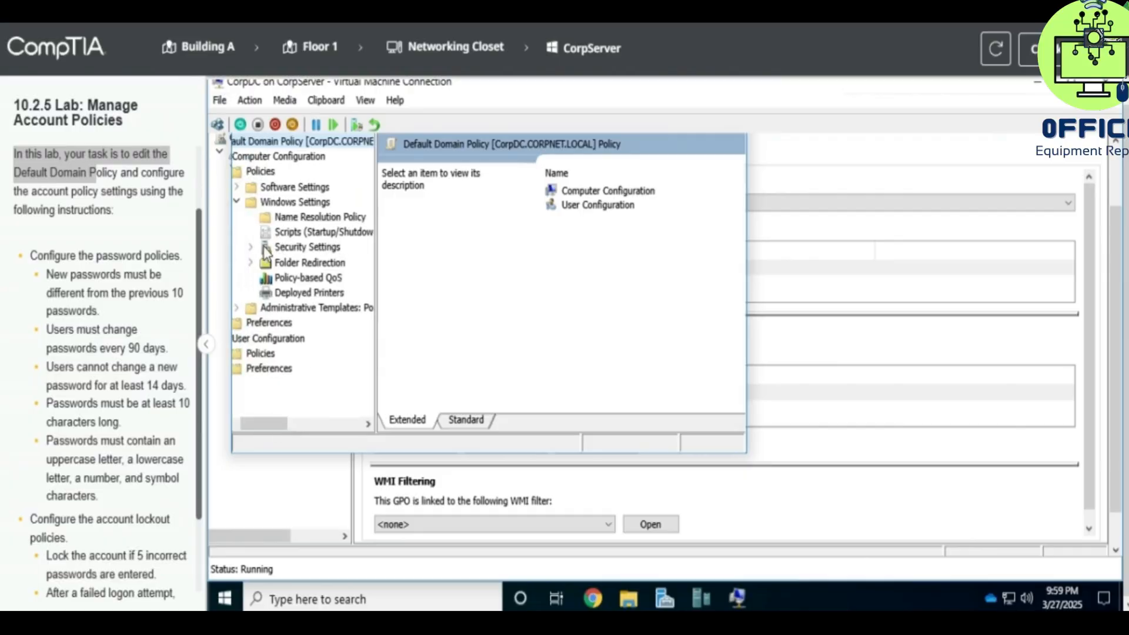
click(250, 247)
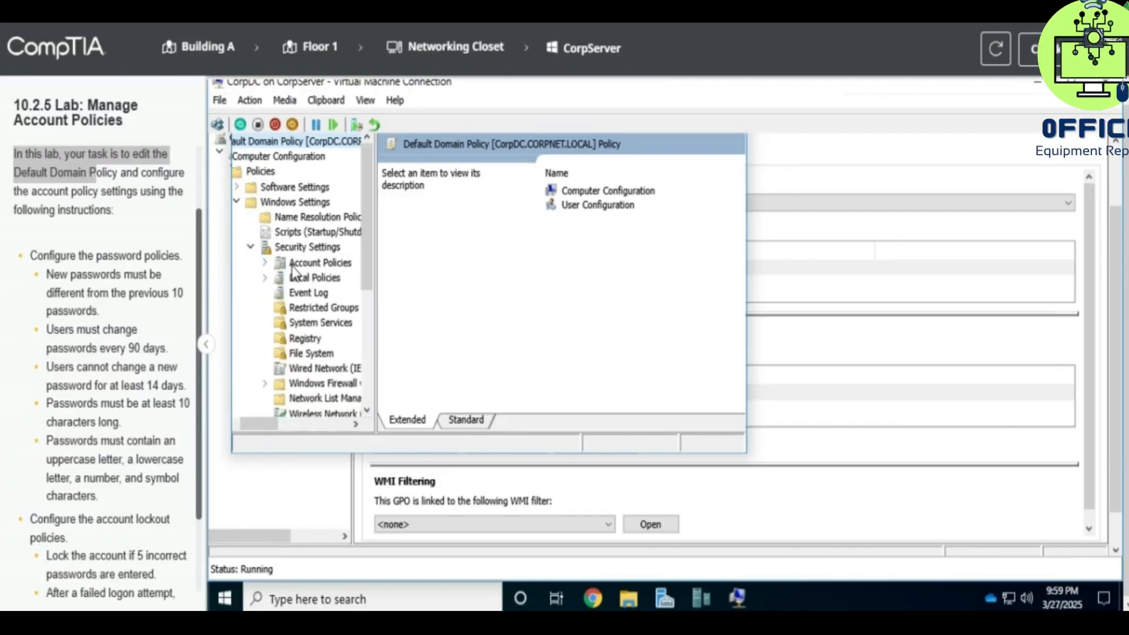
click(320, 262)
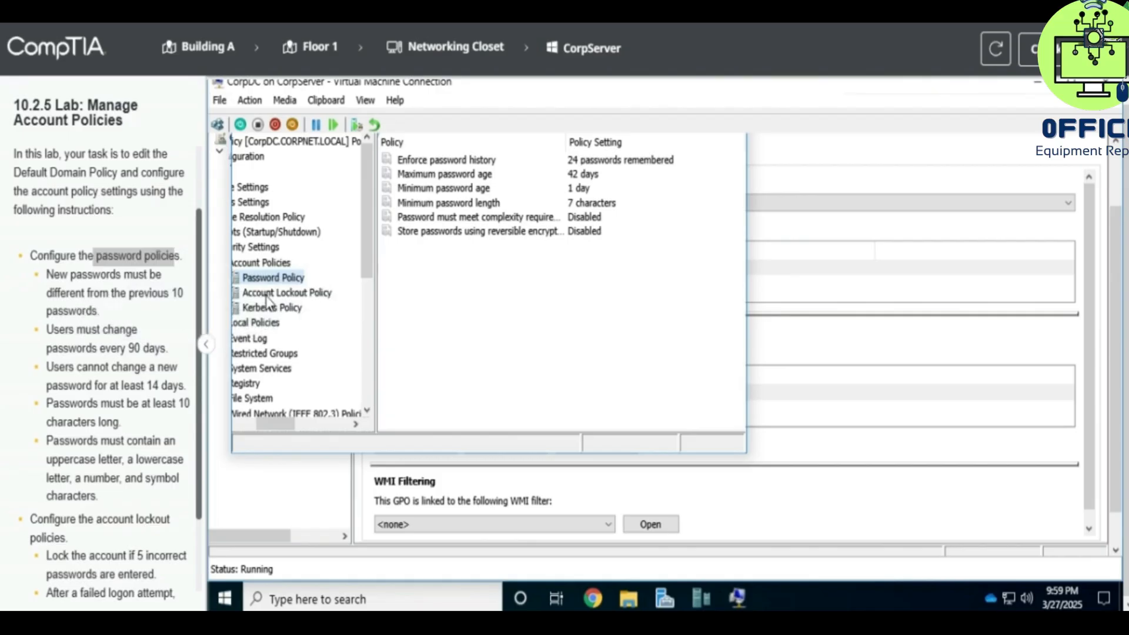
Step: Set Enforce password history to 10 passwords remembered
click(446, 159)
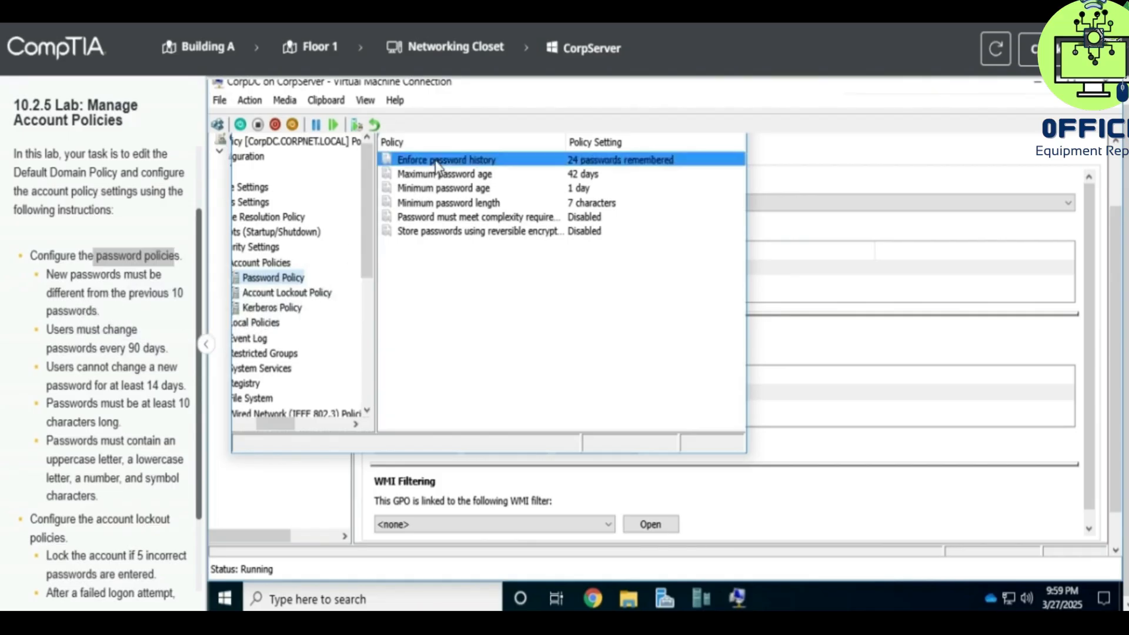
right_click(445, 160)
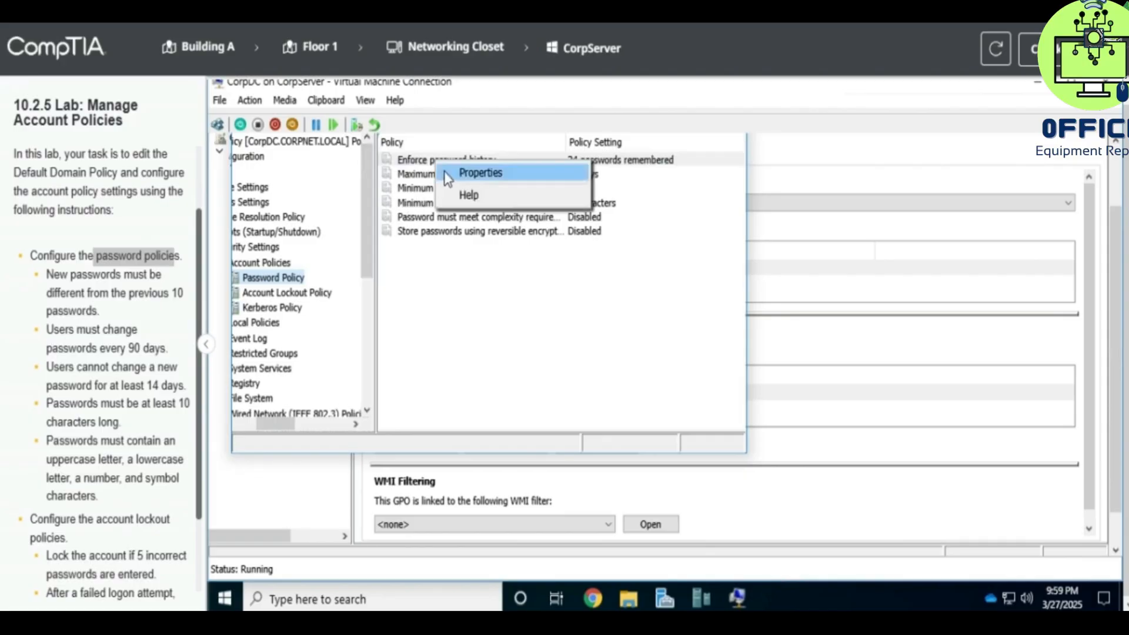
click(479, 172)
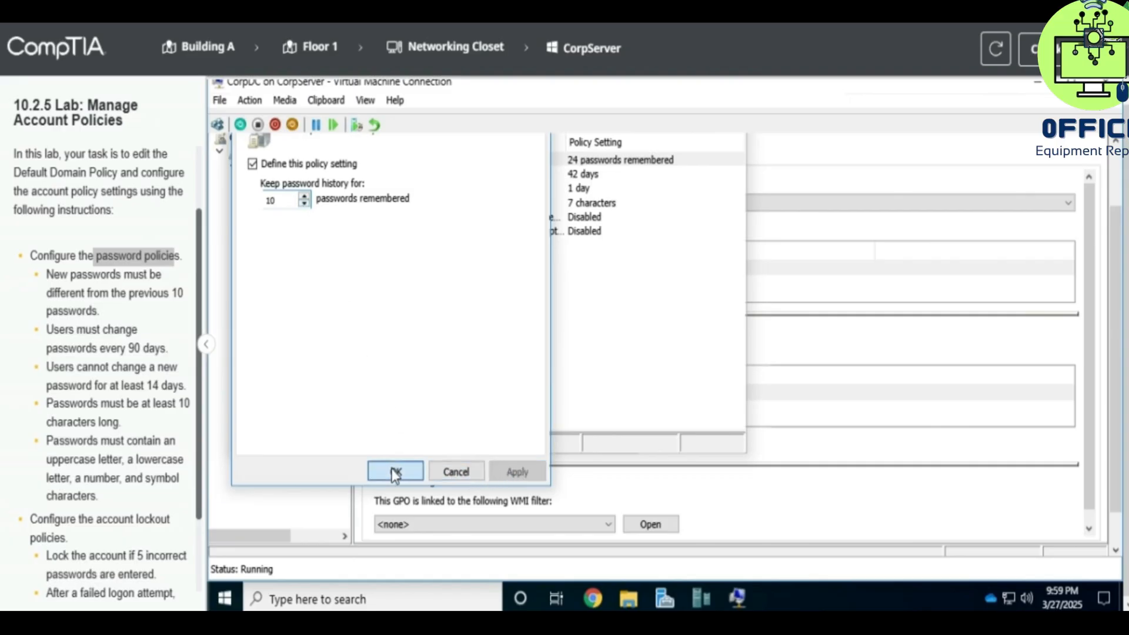
click(395, 471)
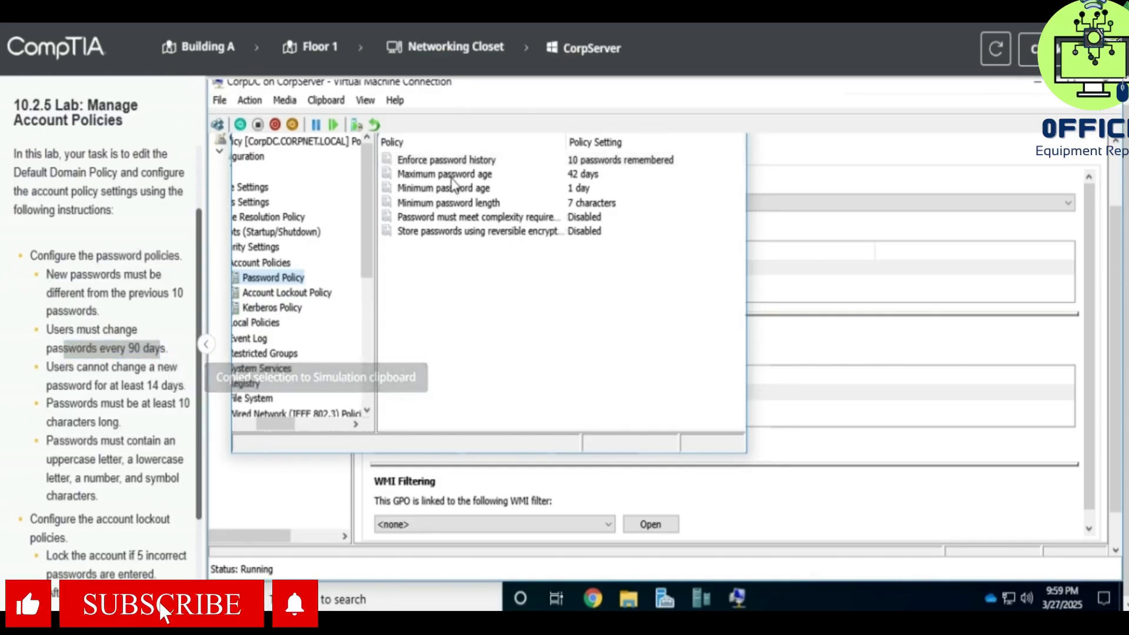
Step: Raise Maximum password age from 42 to 90 days
double_click(444, 174)
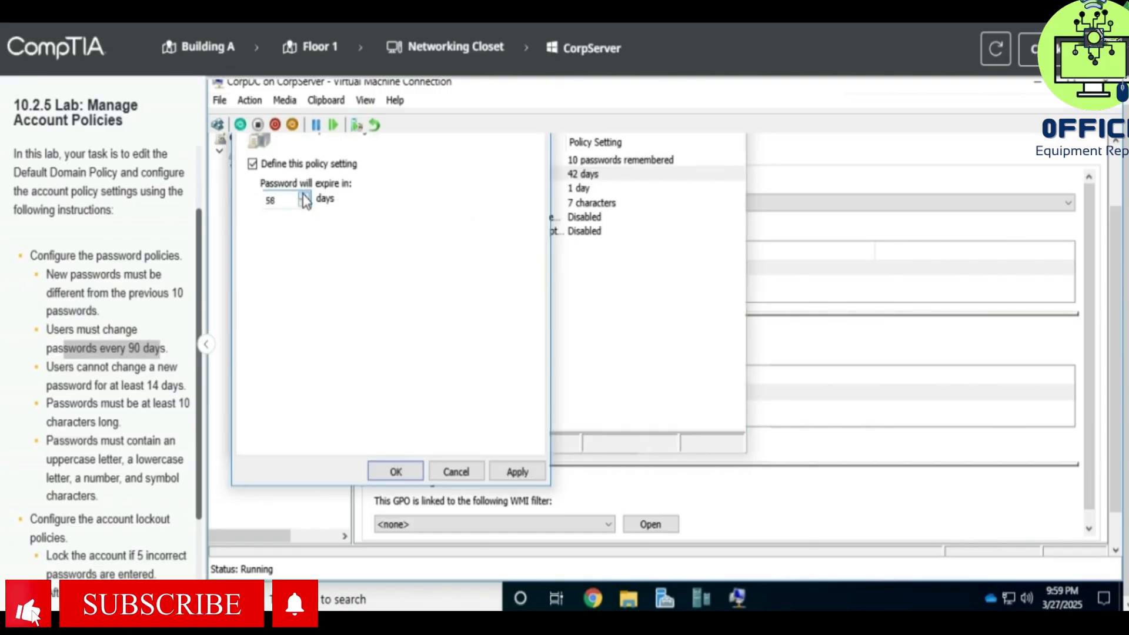
click(305, 195)
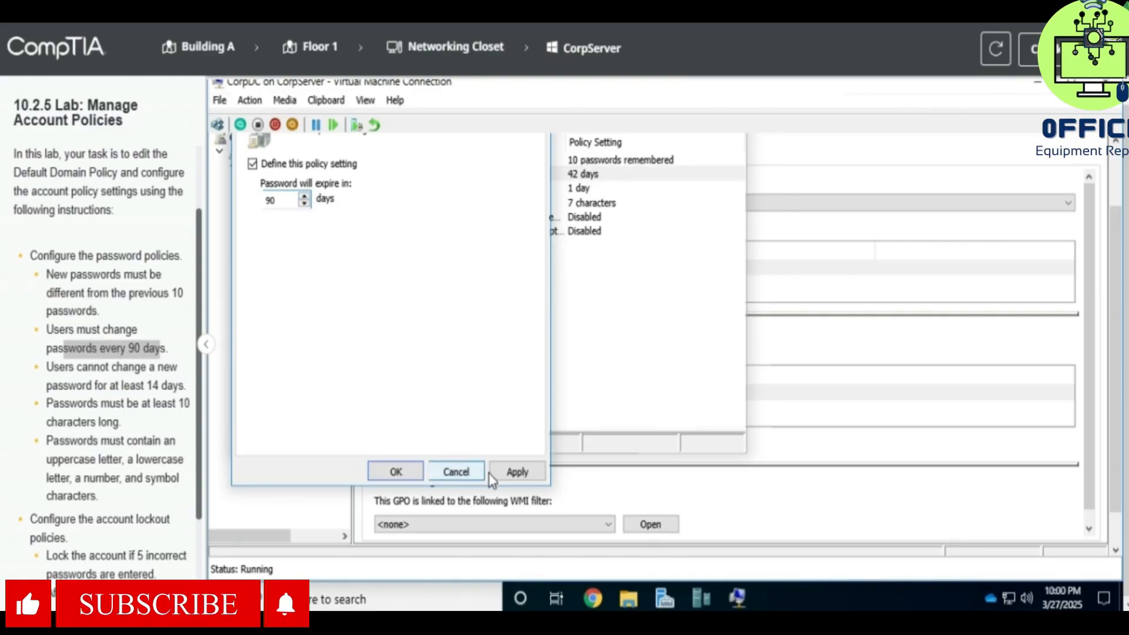
click(395, 471)
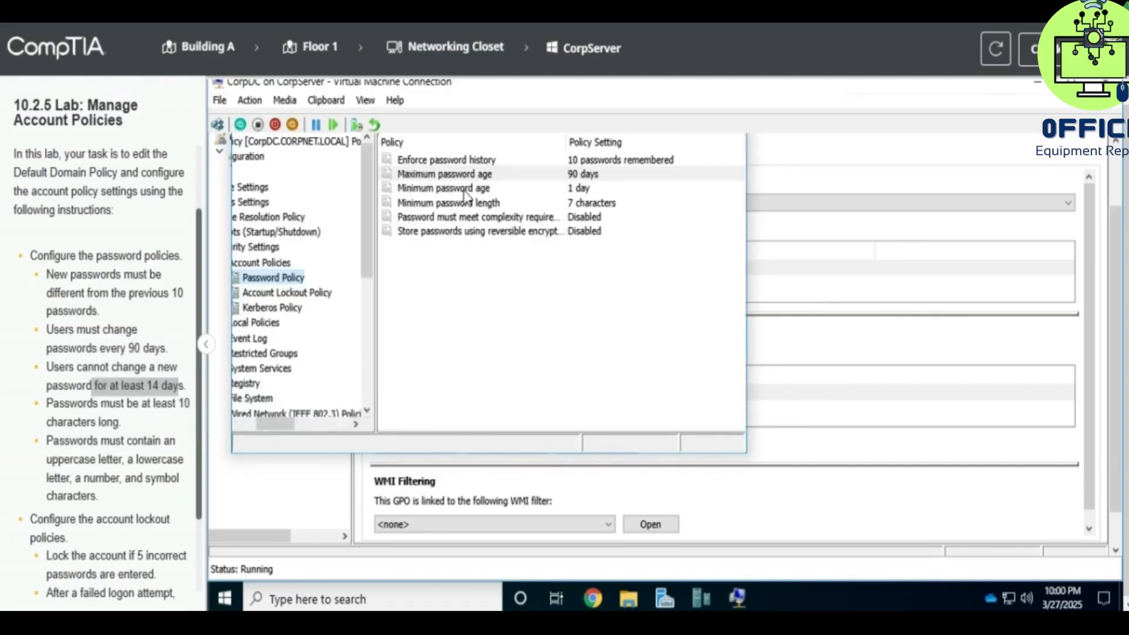
Step: Set Minimum password age to 14 days and copy the minimum-length instruction text
double_click(443, 188)
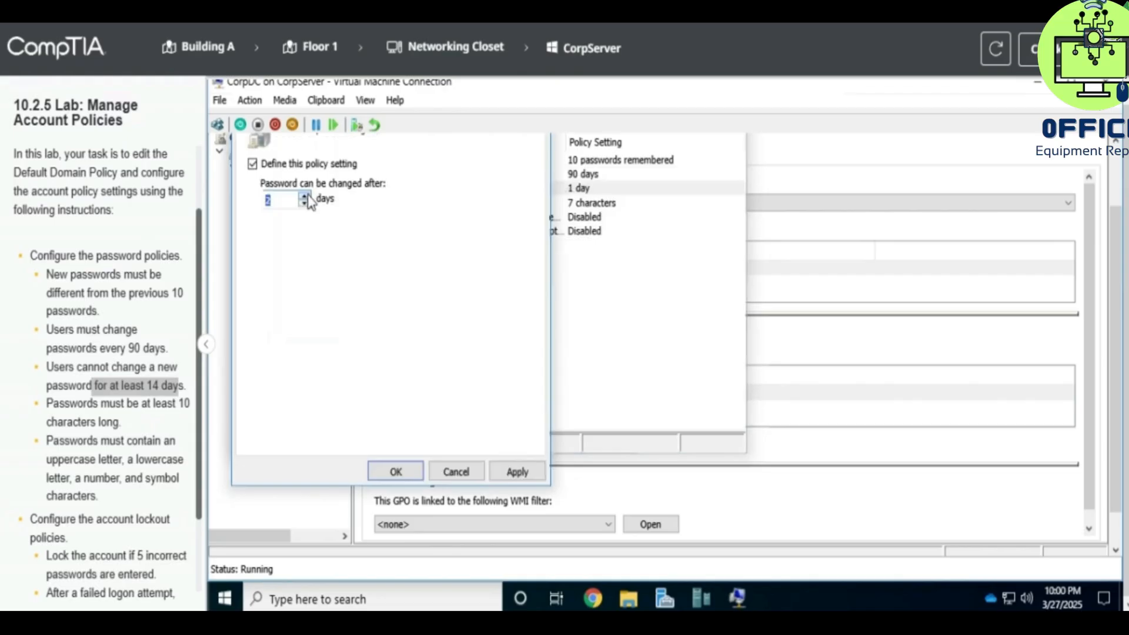
click(304, 196)
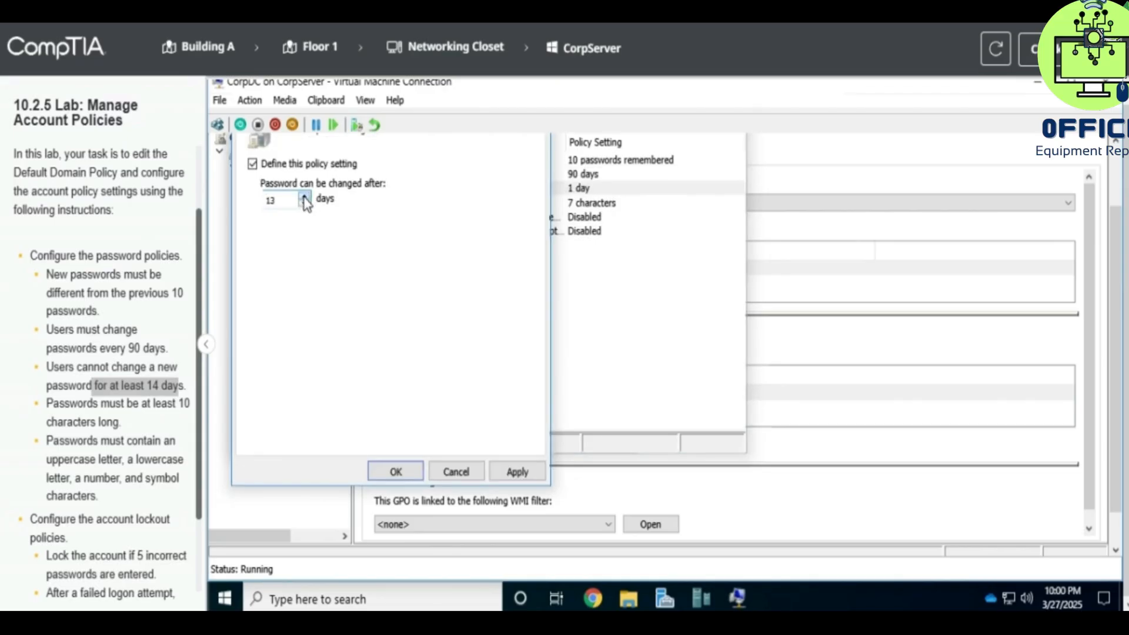
click(304, 196)
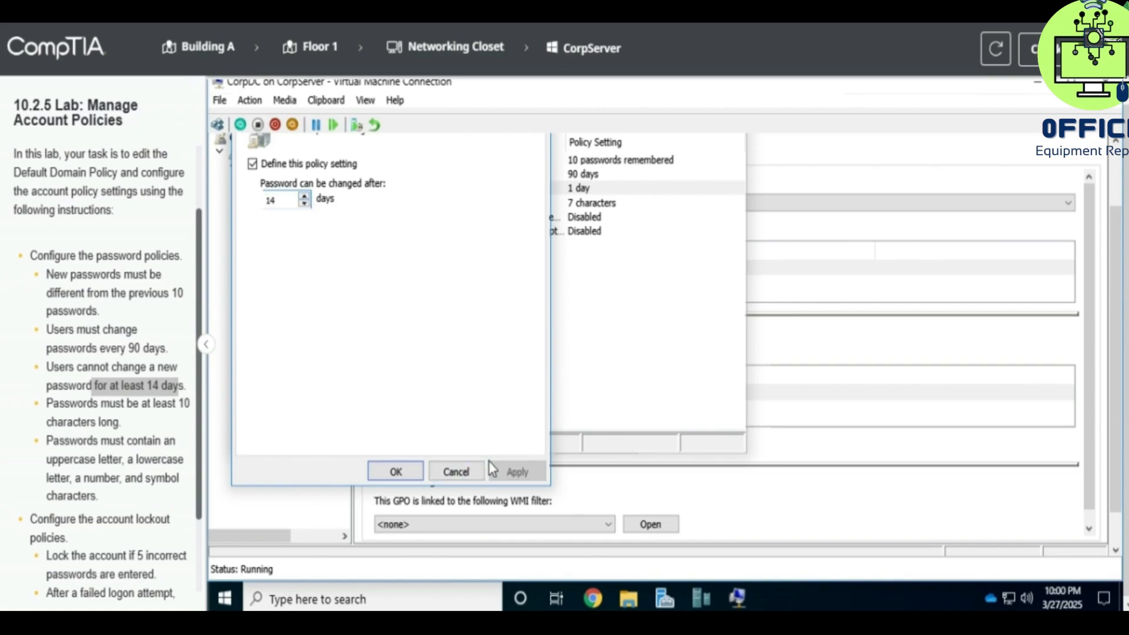
click(395, 470)
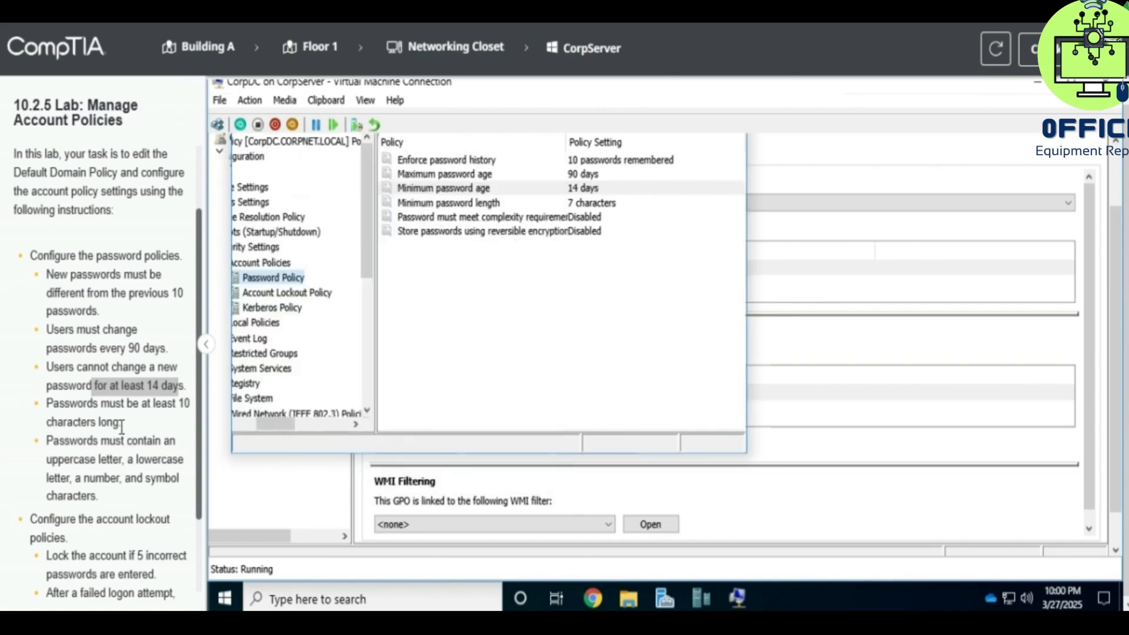
drag(76, 403, 184, 404)
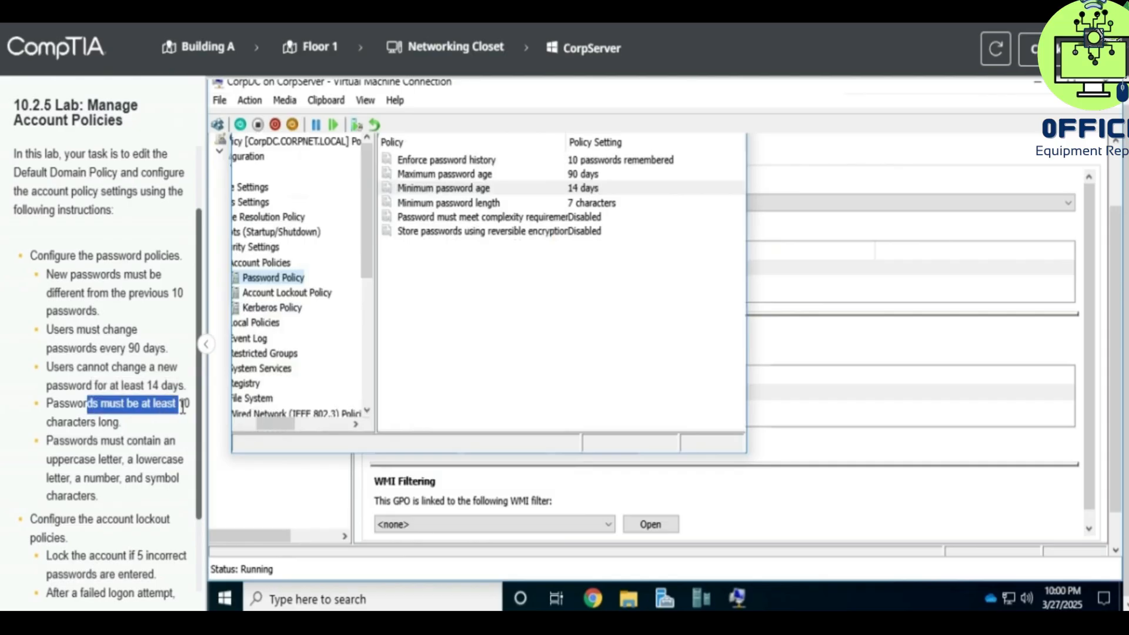
key(ctrl+c)
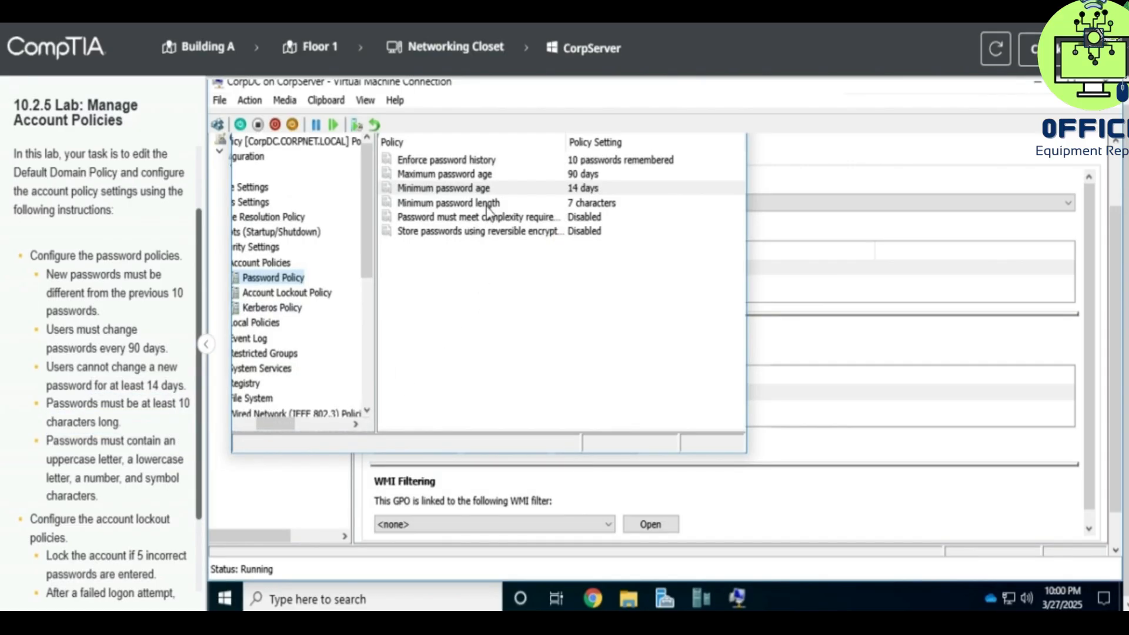
Step: Increase Minimum password length from 7 to 10 characters
double_click(447, 202)
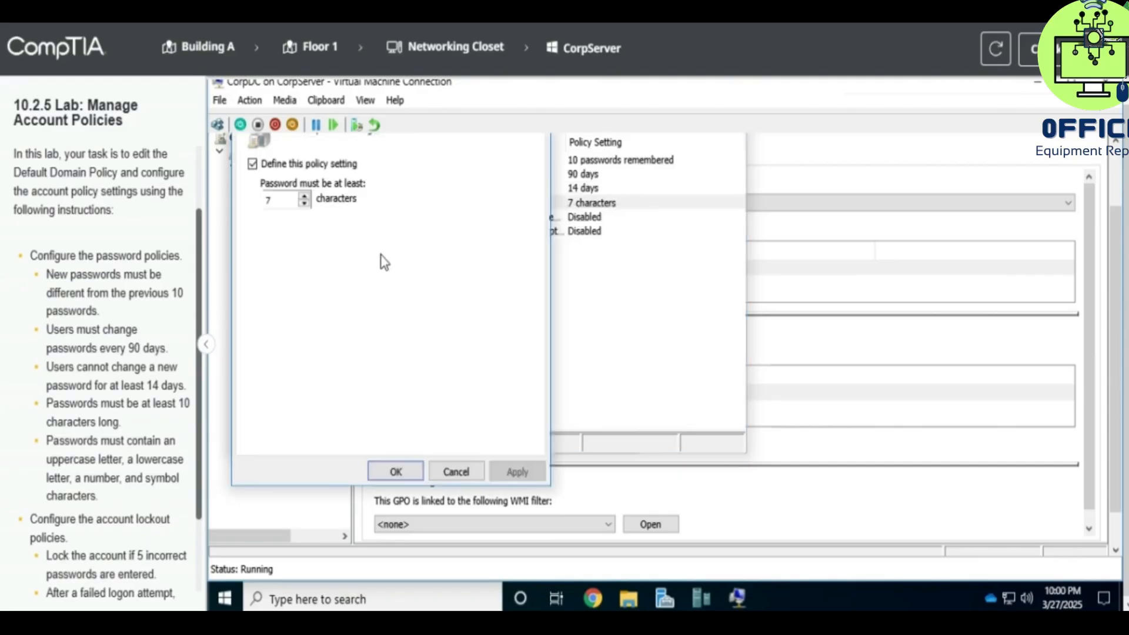
click(303, 195)
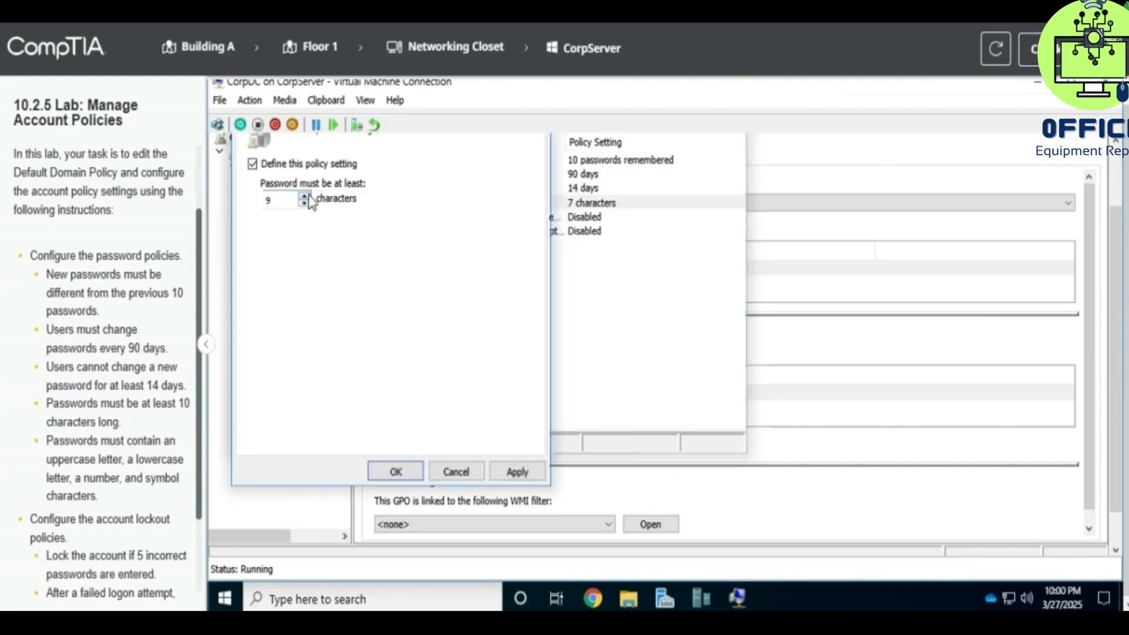
click(304, 195)
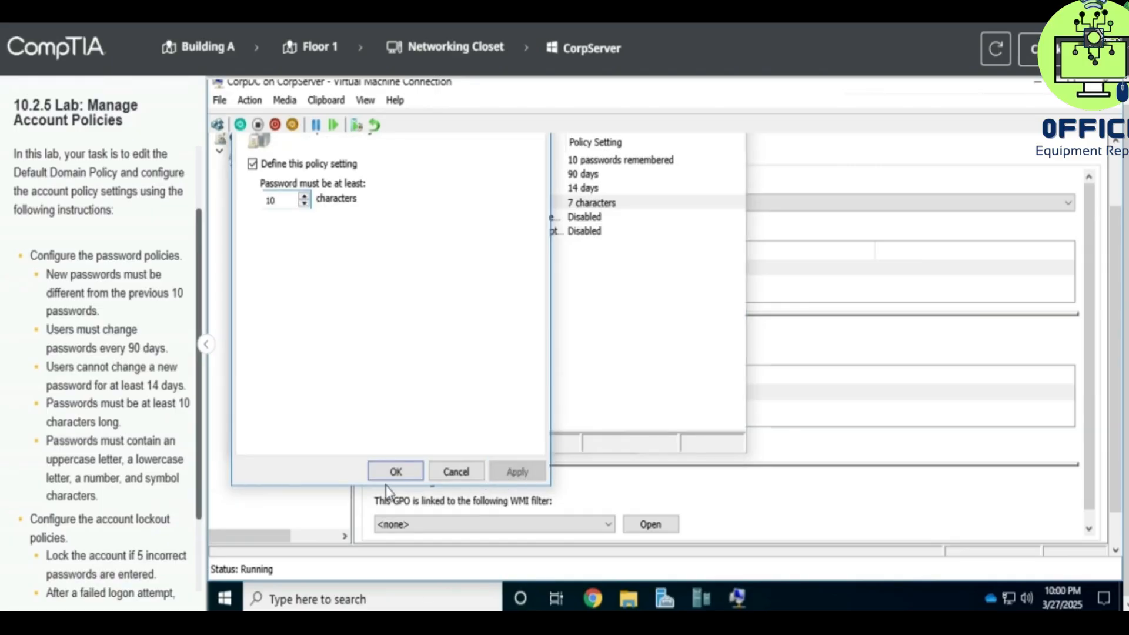
click(395, 472)
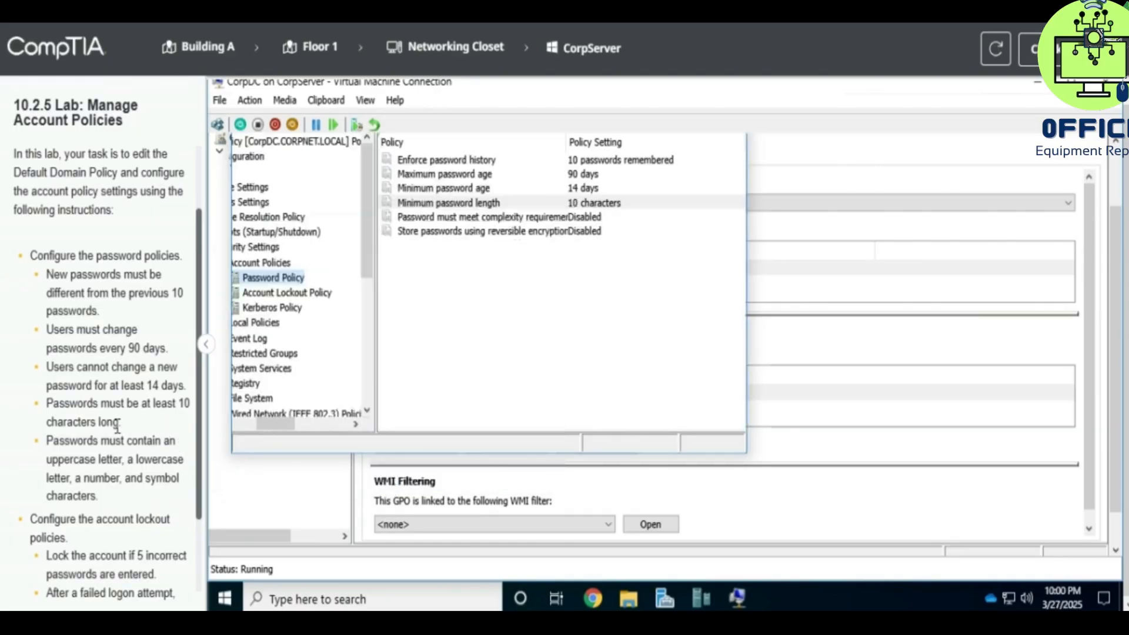
scroll(down, 3)
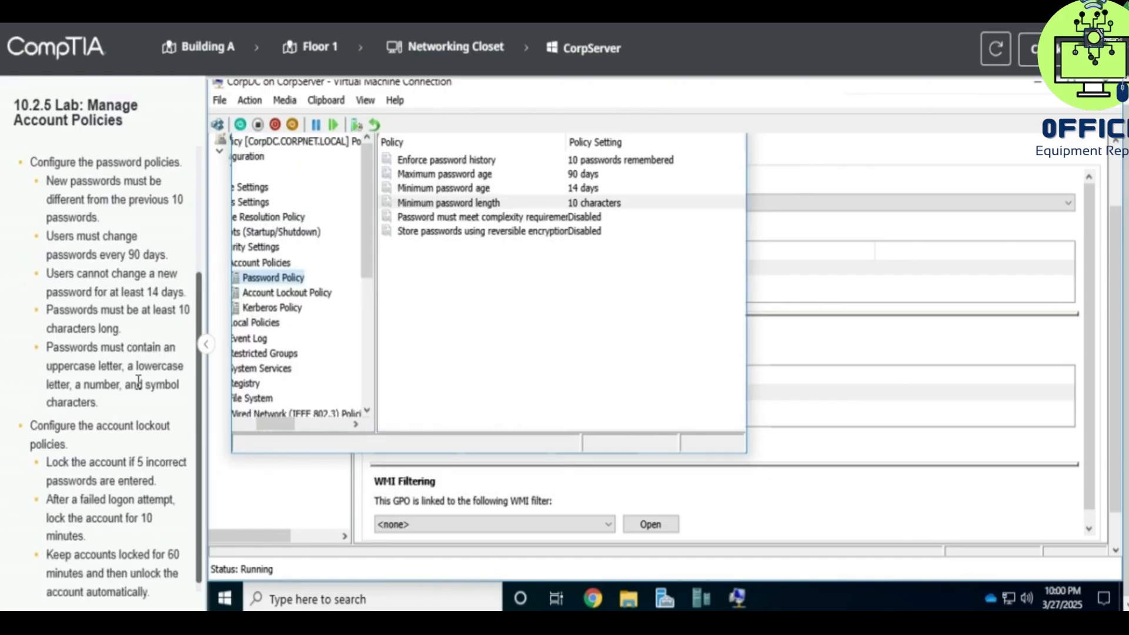
mouse_move(498, 233)
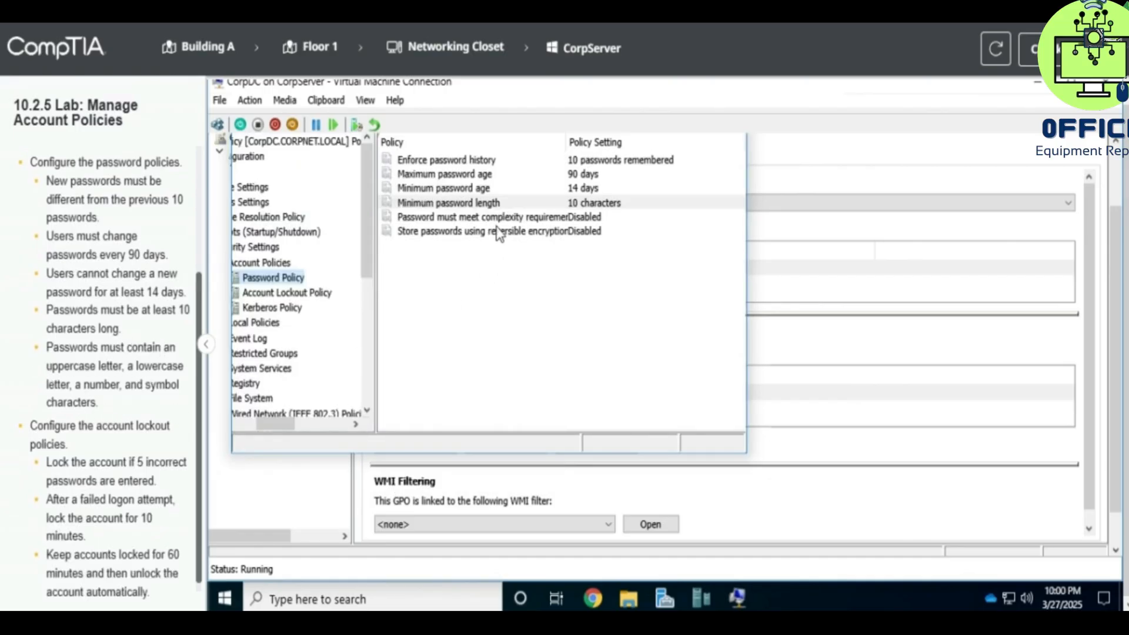
Step: Enable 'Password must meet complexity requirements' through its properties
right_click(475, 217)
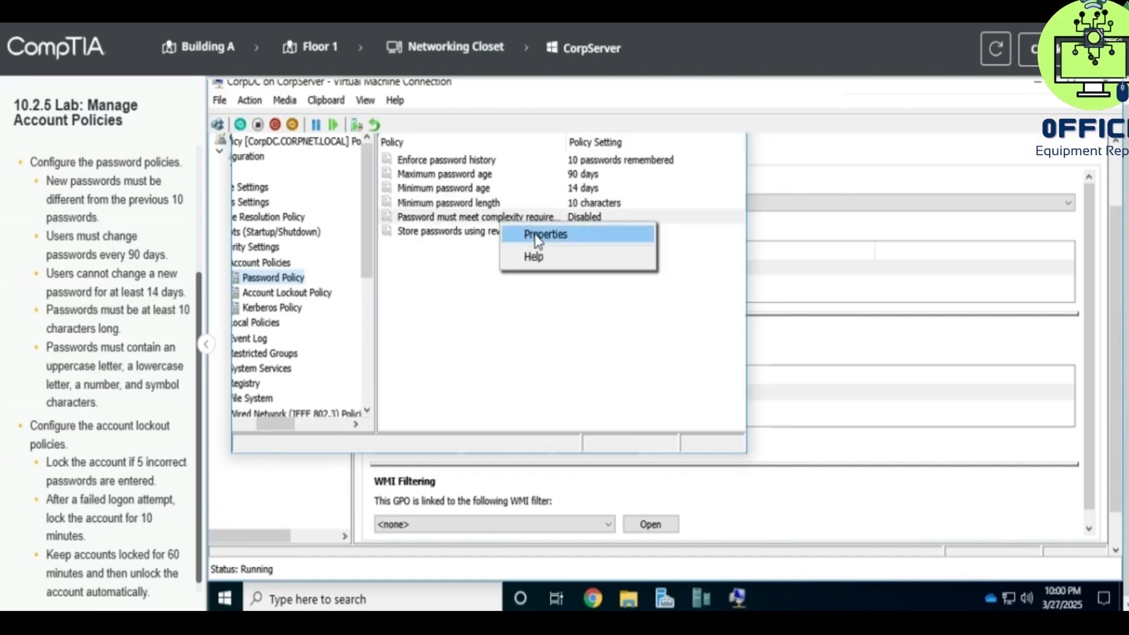
click(545, 234)
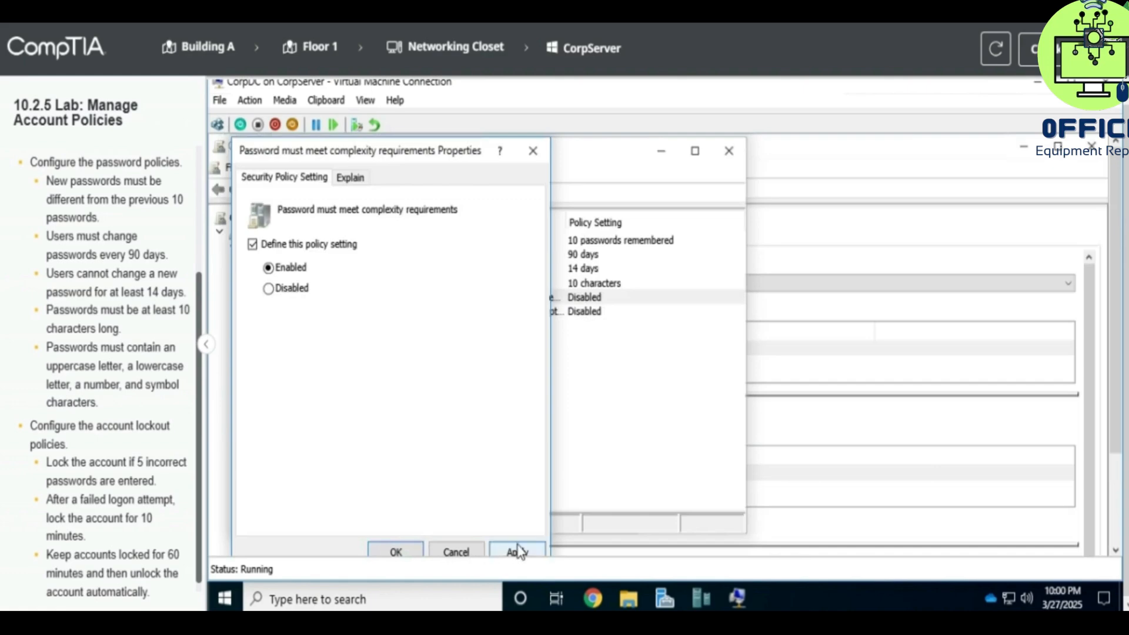
click(395, 552)
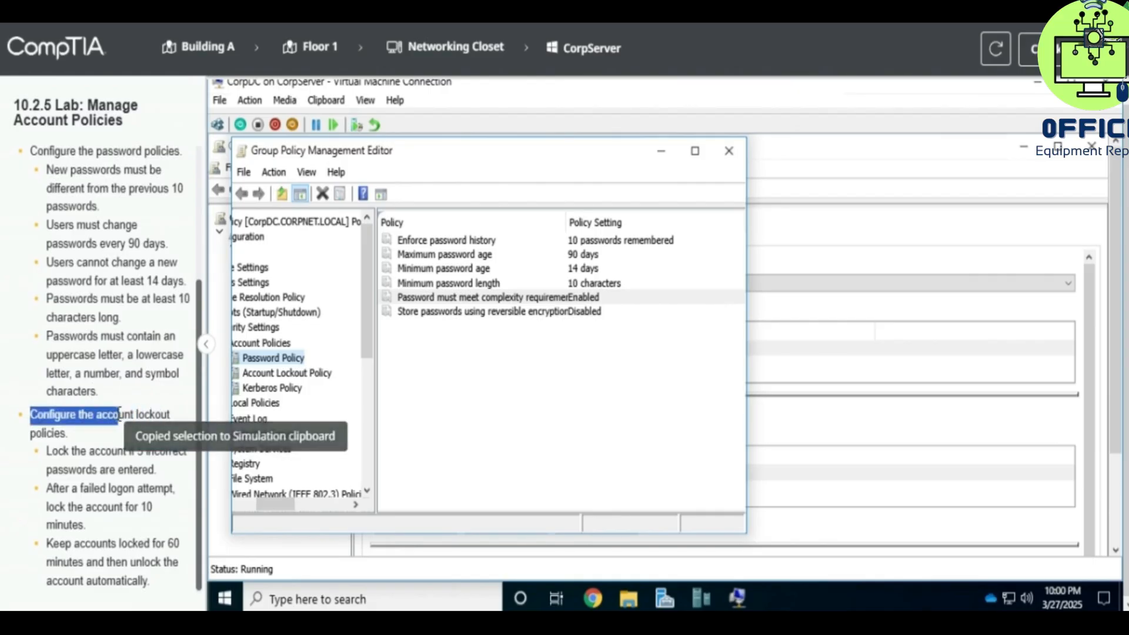
Step: Under Account Lockout Policy, set the lockout threshold to 5 invalid logon attempts
click(286, 372)
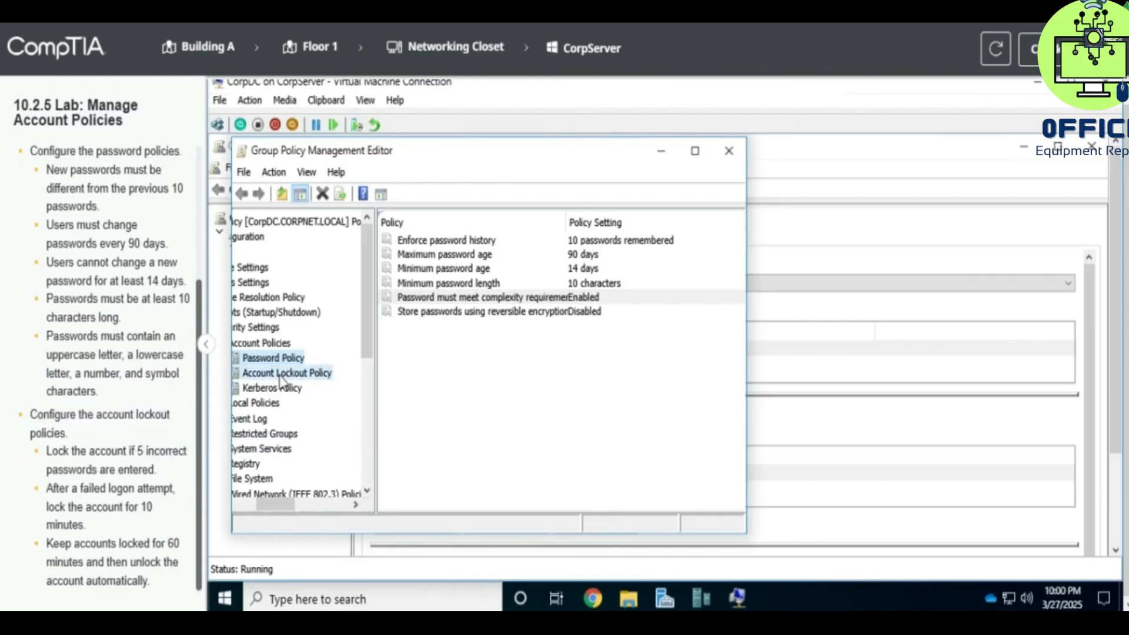
click(286, 373)
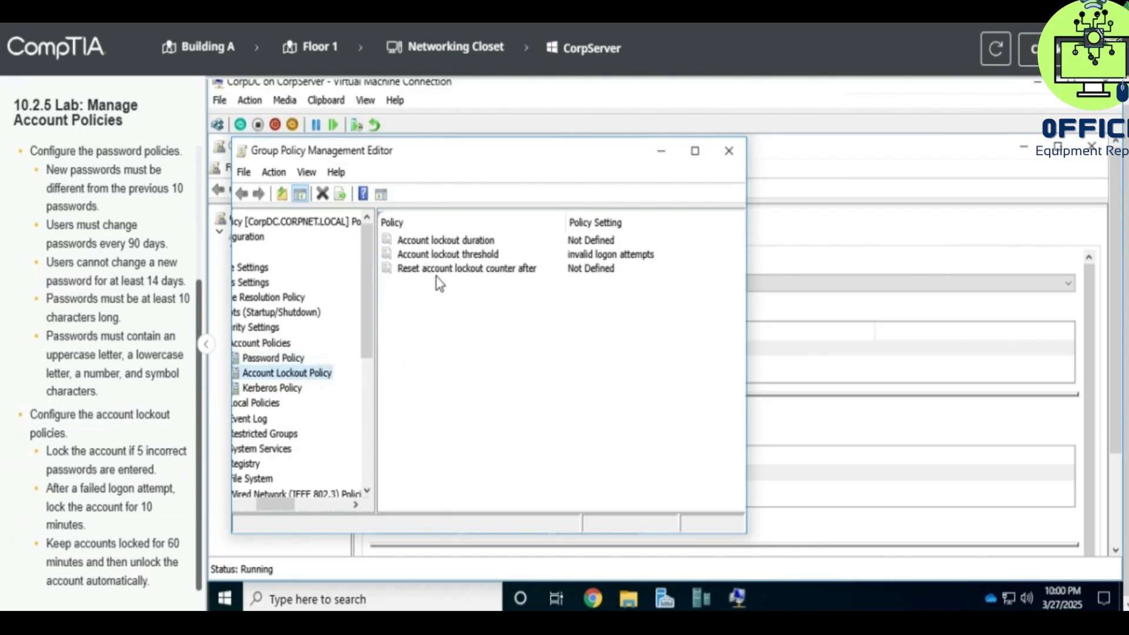
click(447, 253)
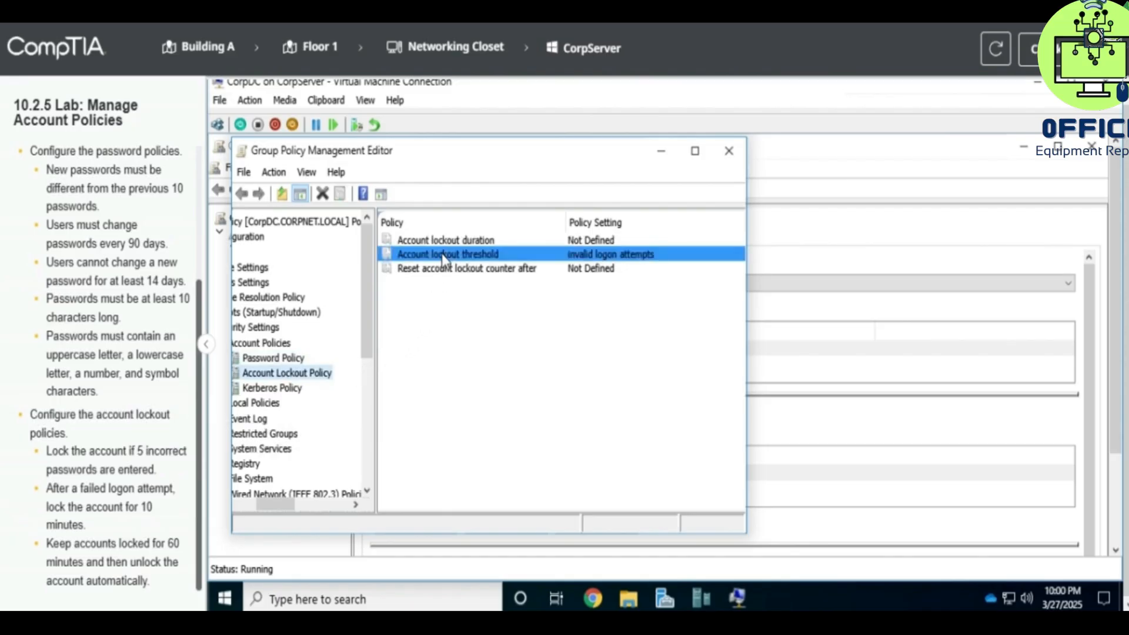
double_click(447, 254)
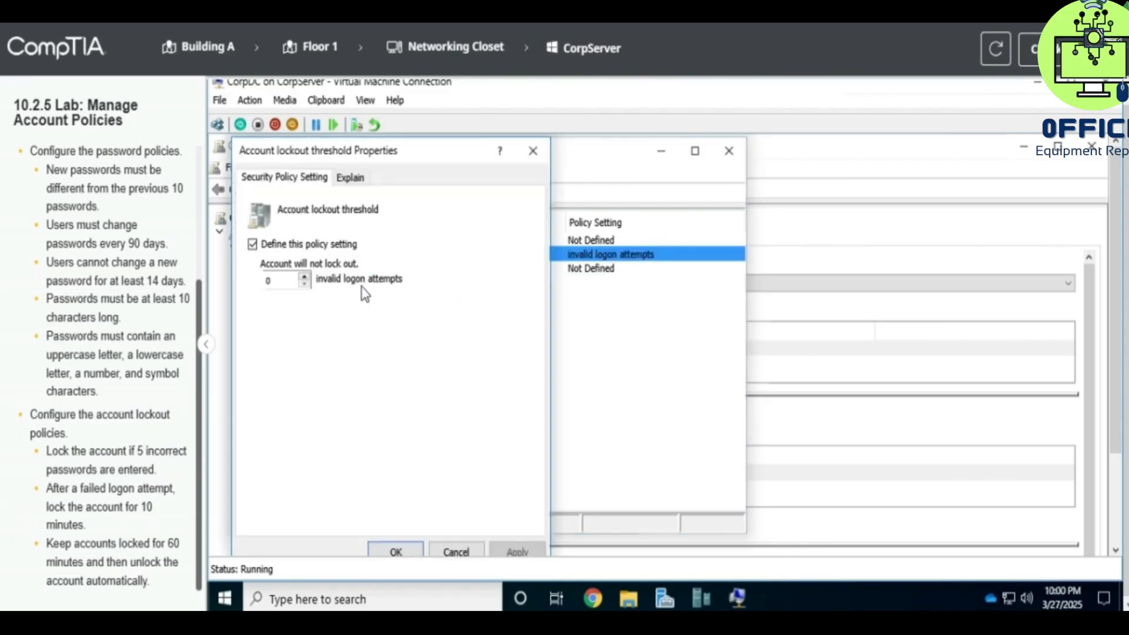
click(304, 276)
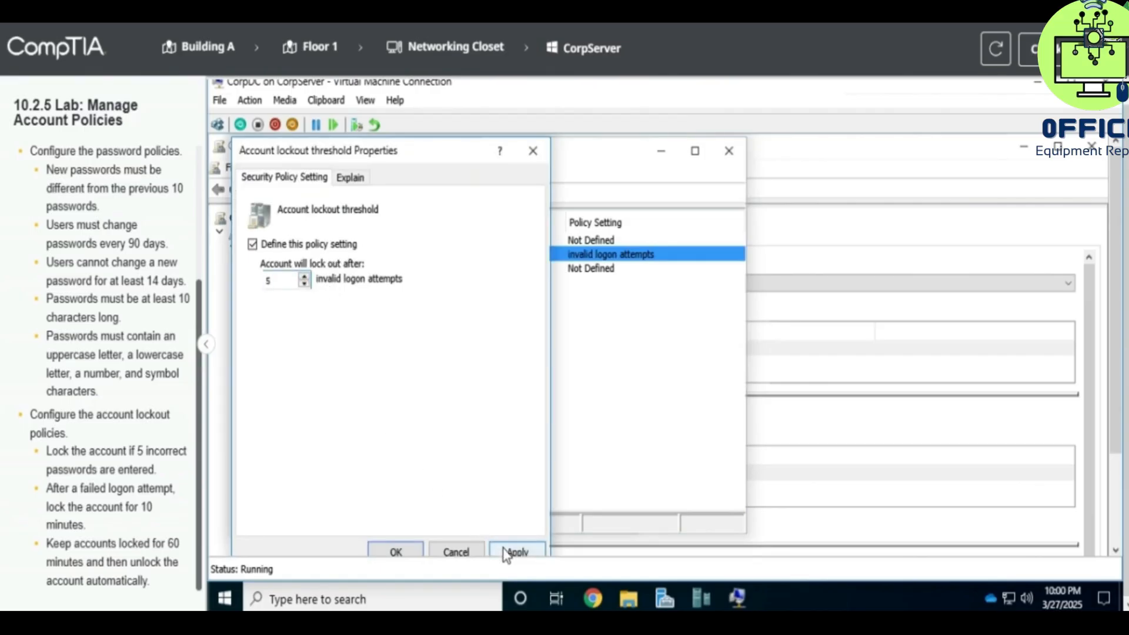
click(395, 552)
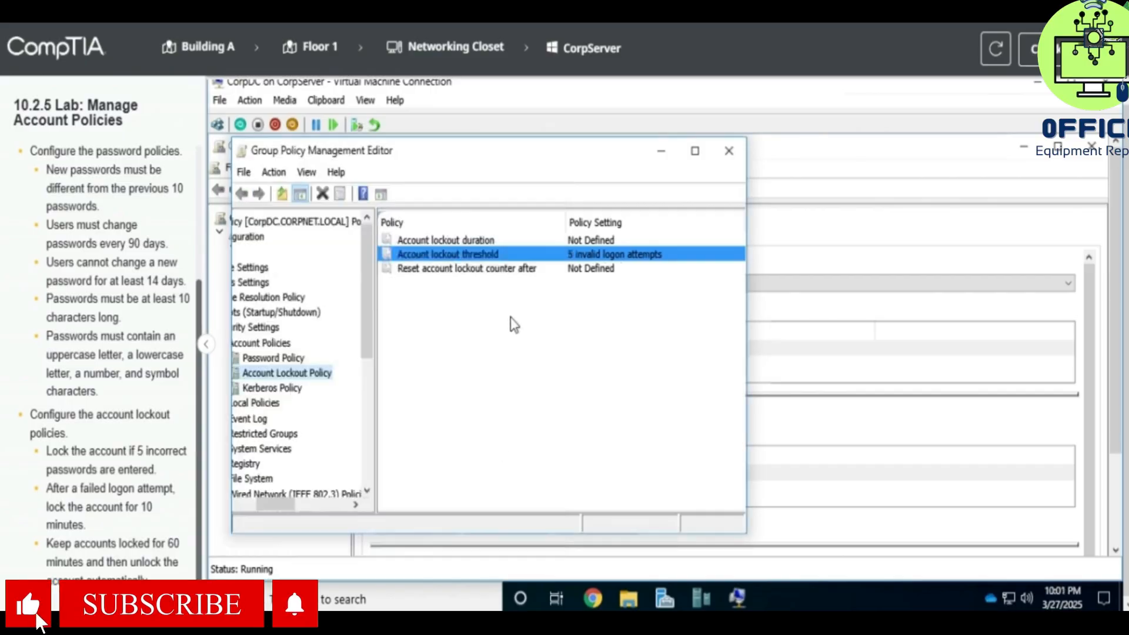
Step: Define the Account lockout duration policy as 60 minutes in the Default Domain Policy
right_click(446, 253)
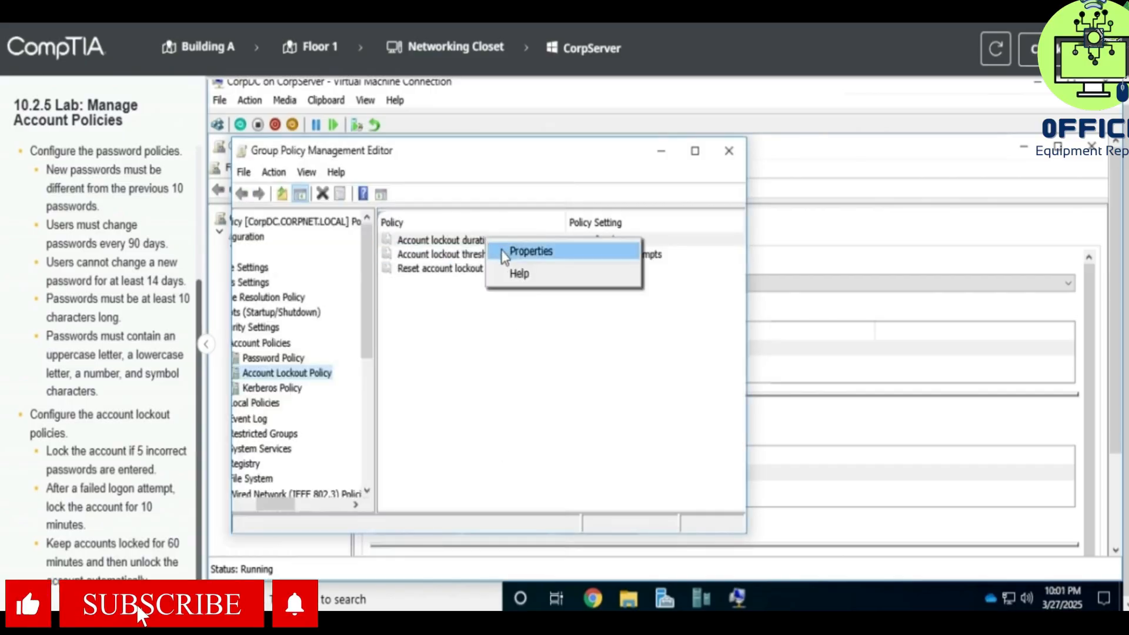
click(530, 251)
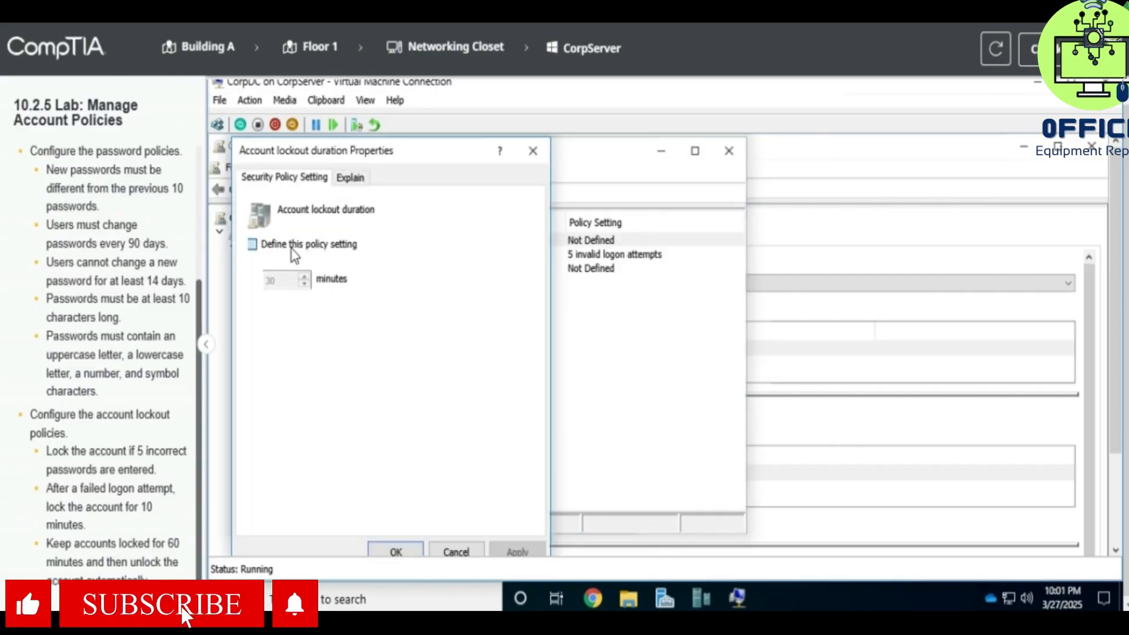
click(252, 244)
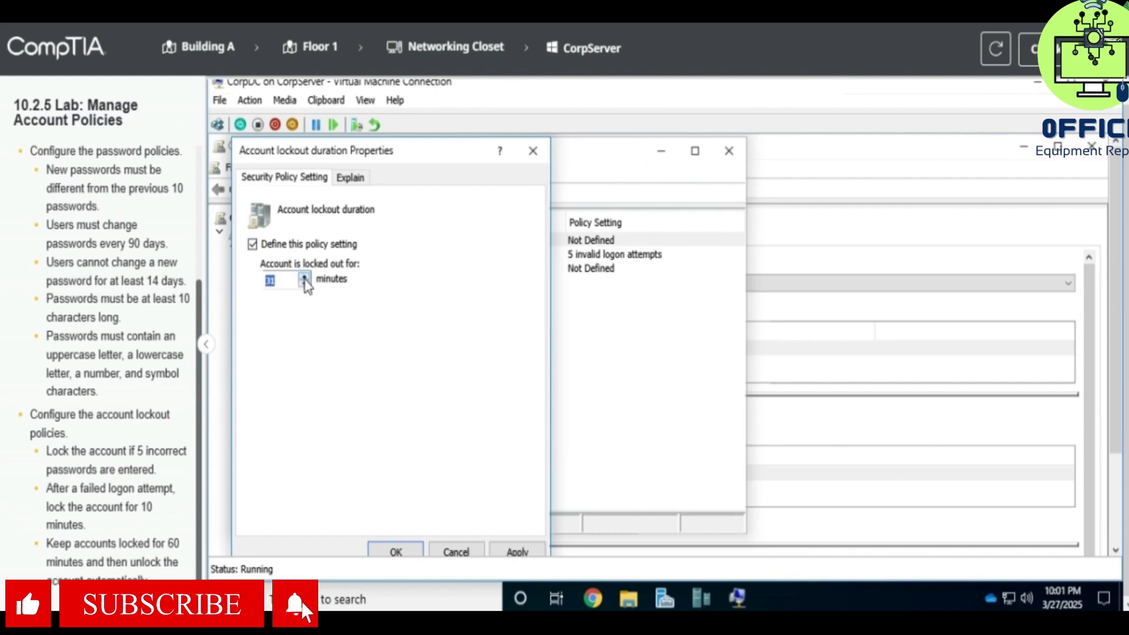
click(303, 276)
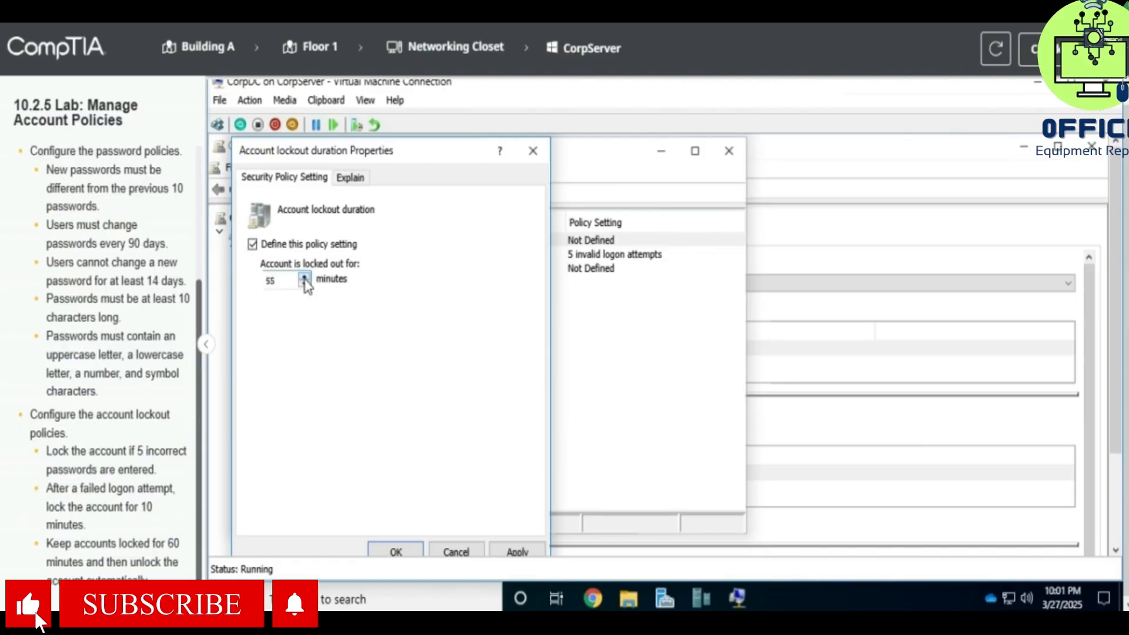
click(304, 276)
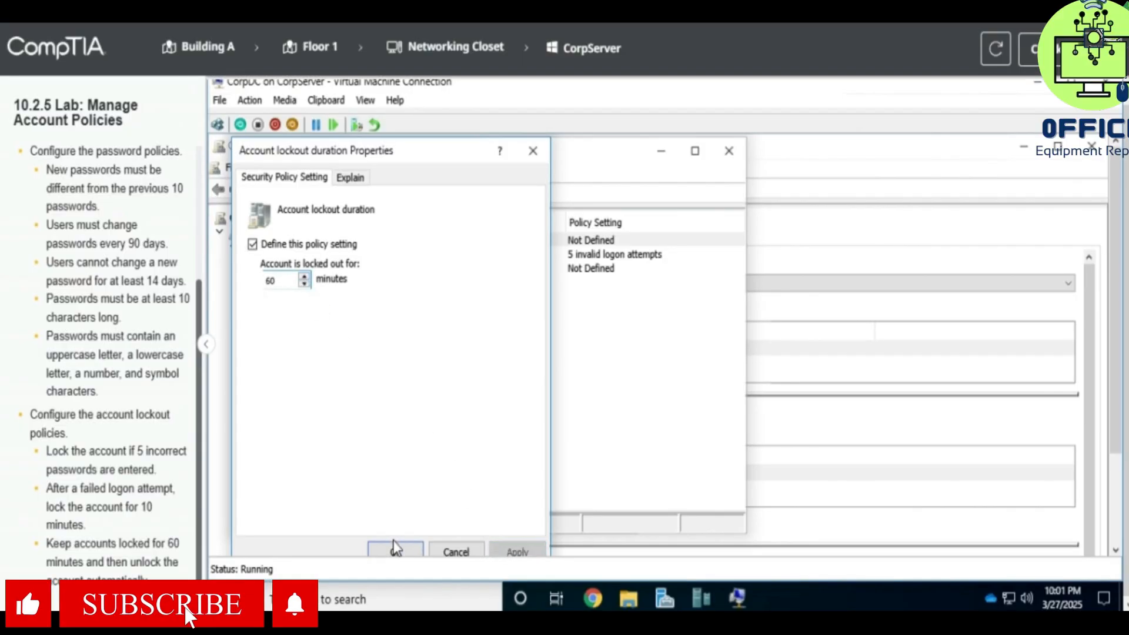
click(394, 551)
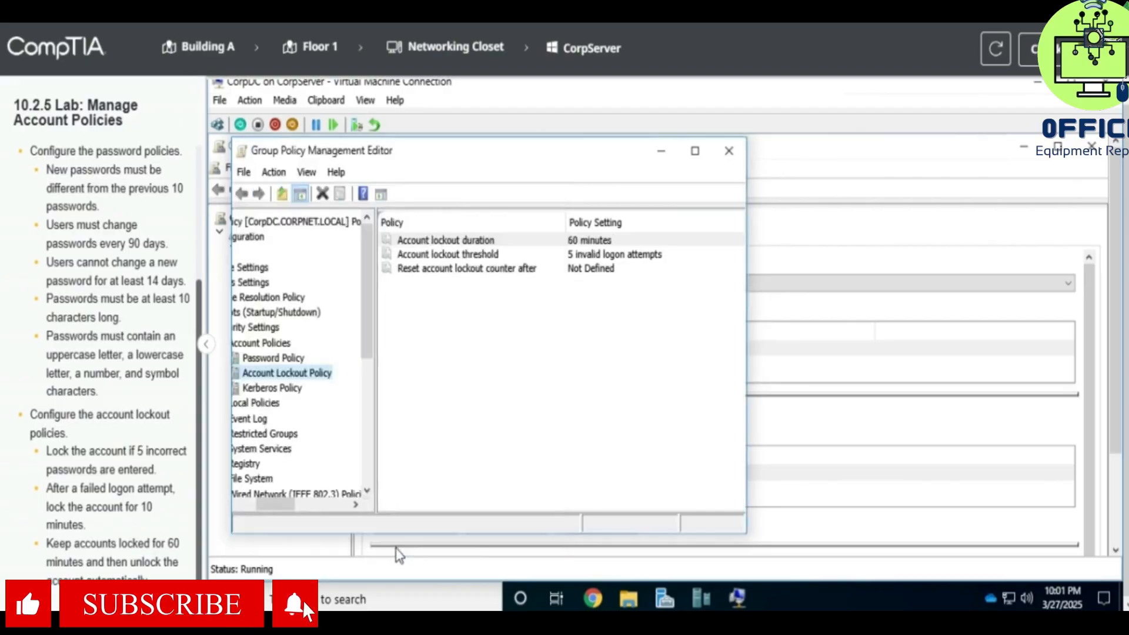
Step: Define Reset account lockout counter after as 10 minutes in the Default Domain Policy
double_click(119, 507)
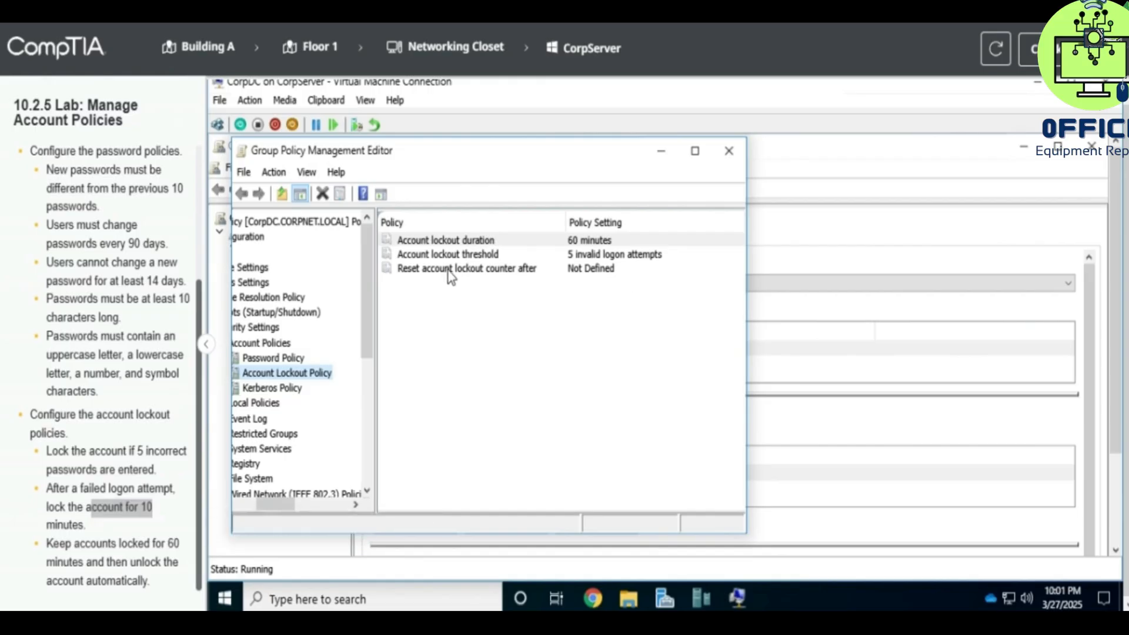
double_click(466, 268)
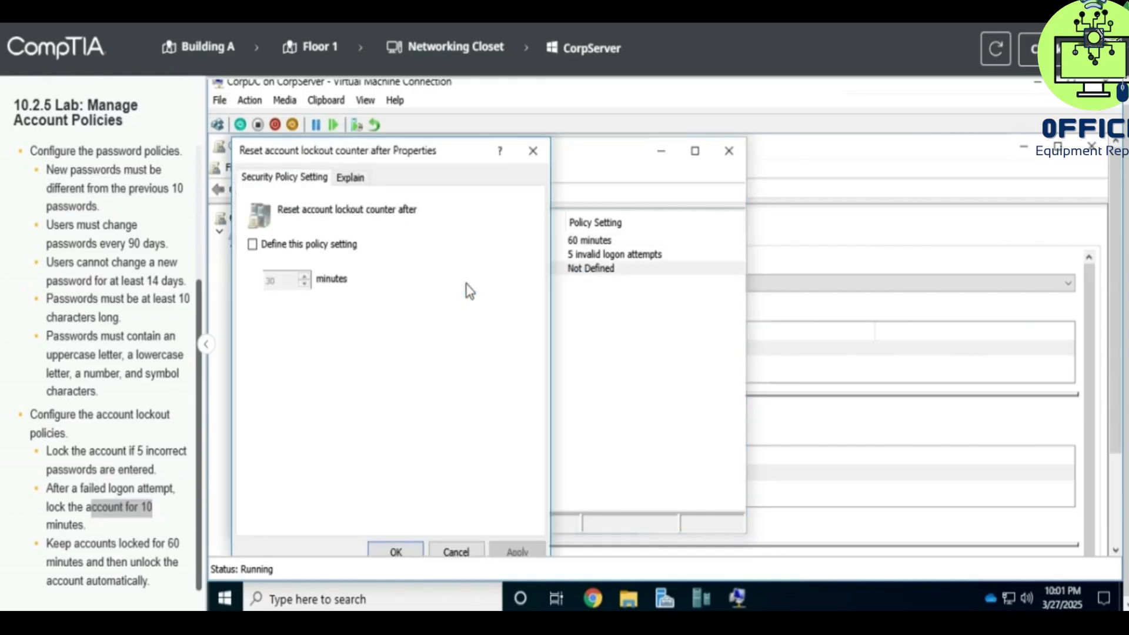
click(252, 244)
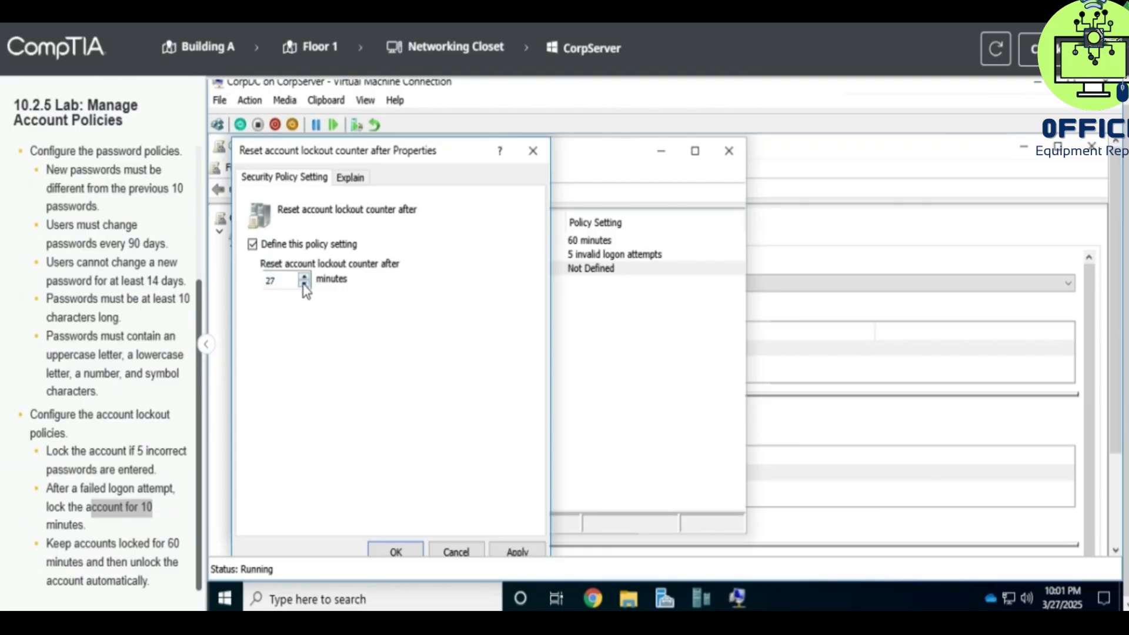
click(304, 282)
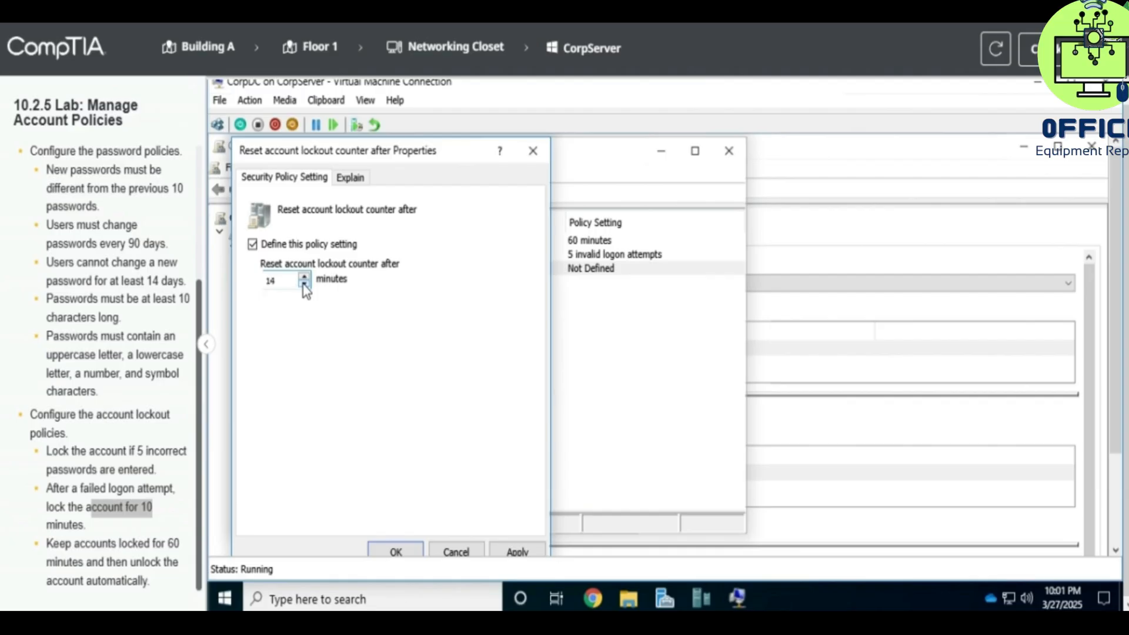
click(304, 282)
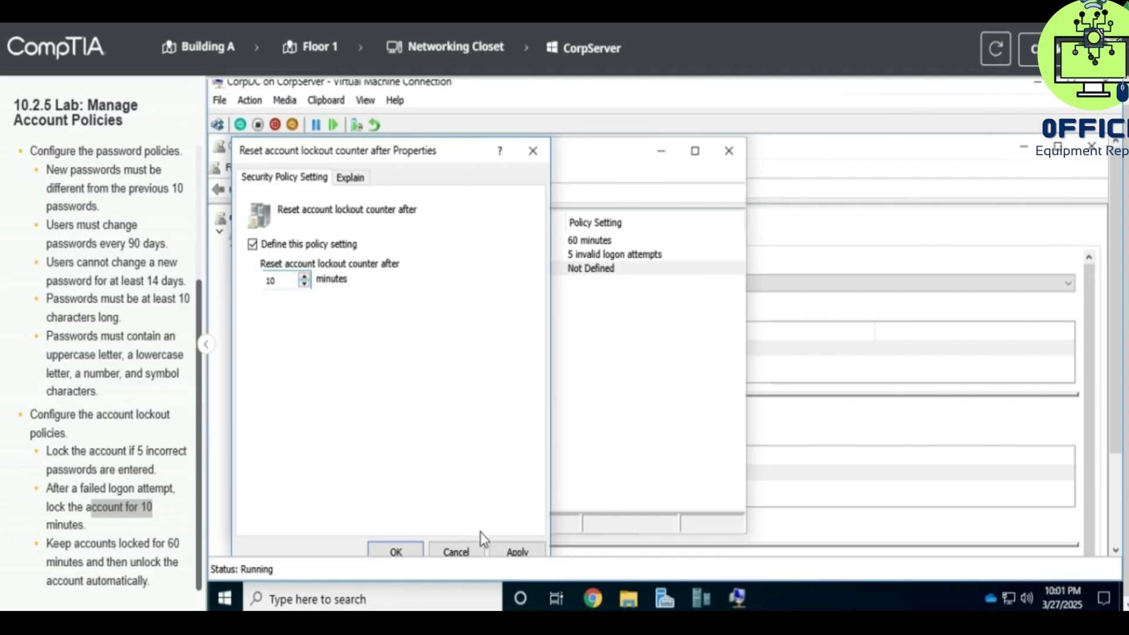
click(394, 552)
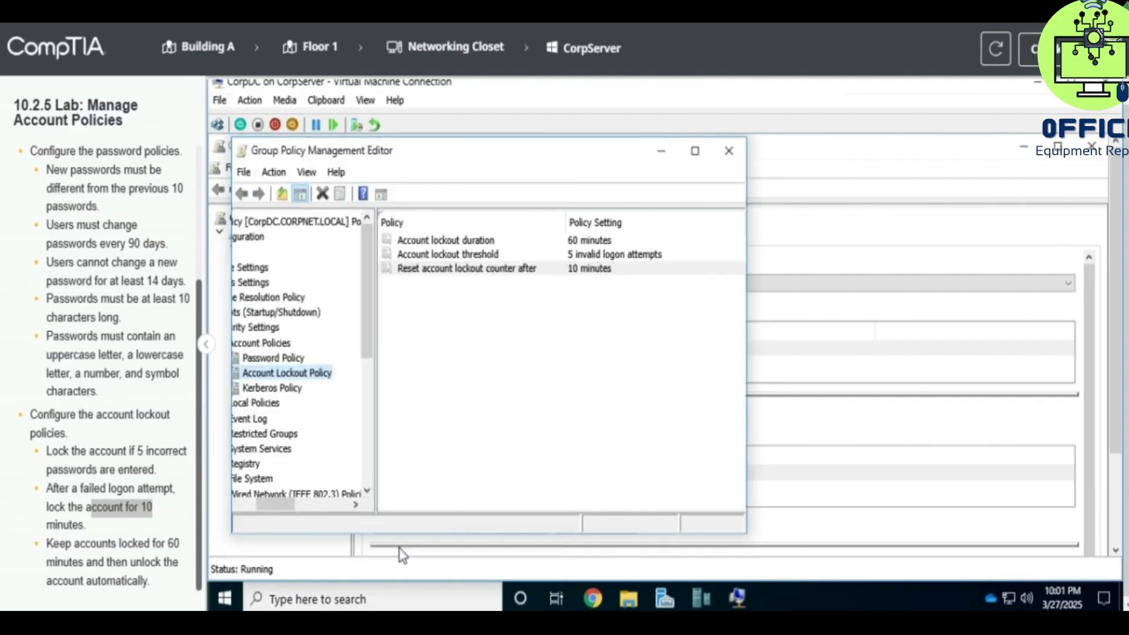
click(466, 268)
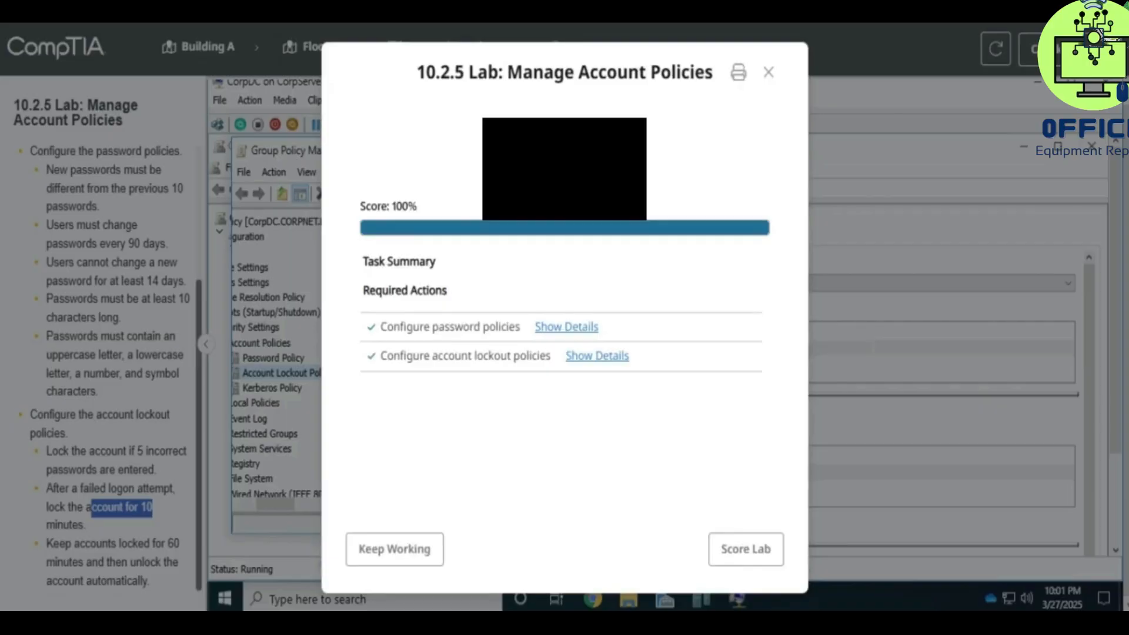
mouse_move(585, 40)
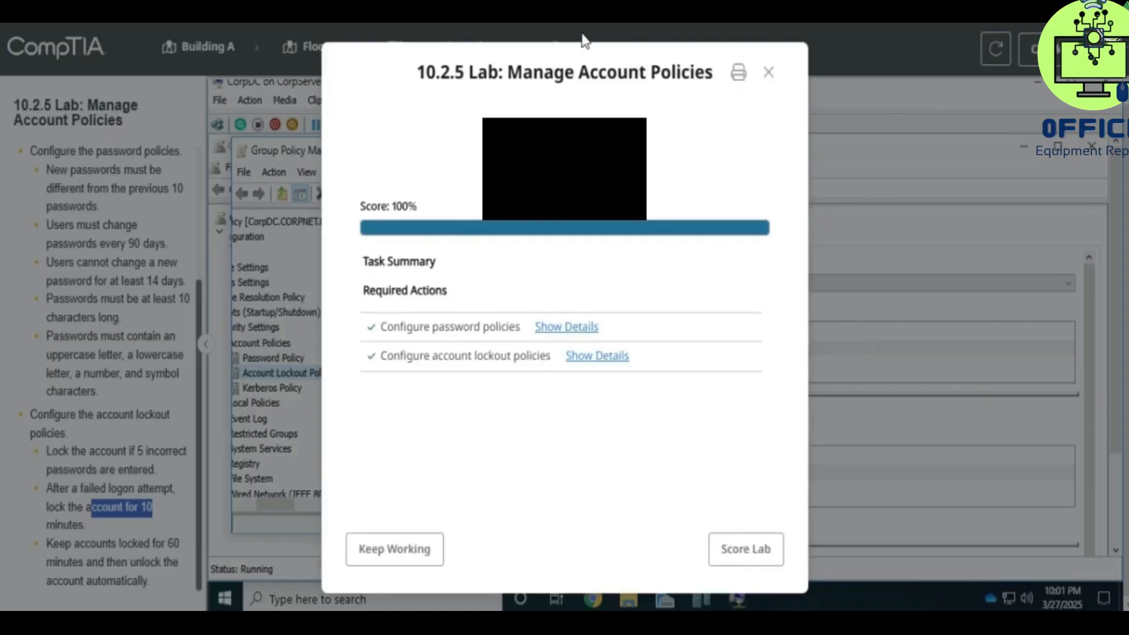